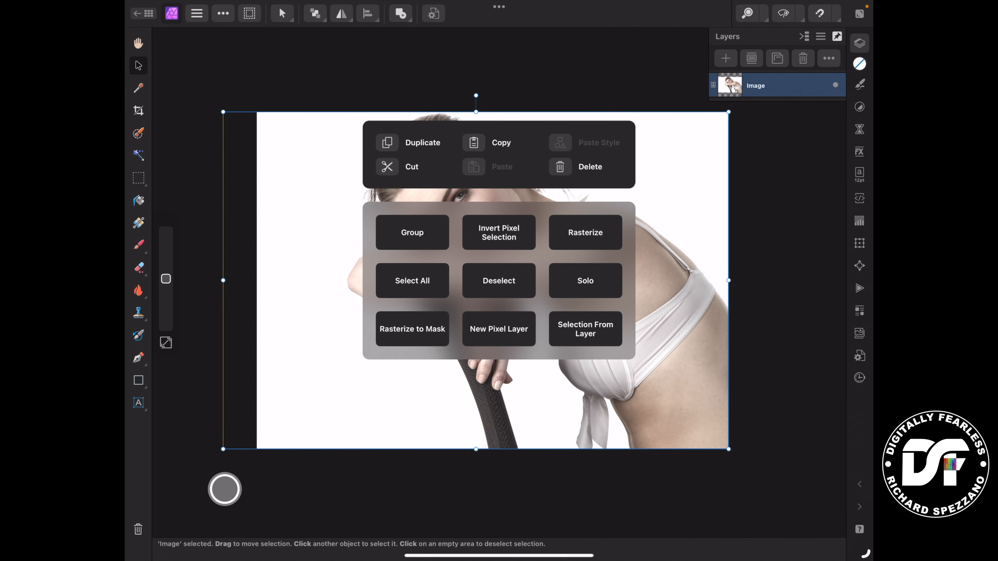
Duplicate the woman photo layer and open the Layers panel's extra options for the top copy
click(499, 329)
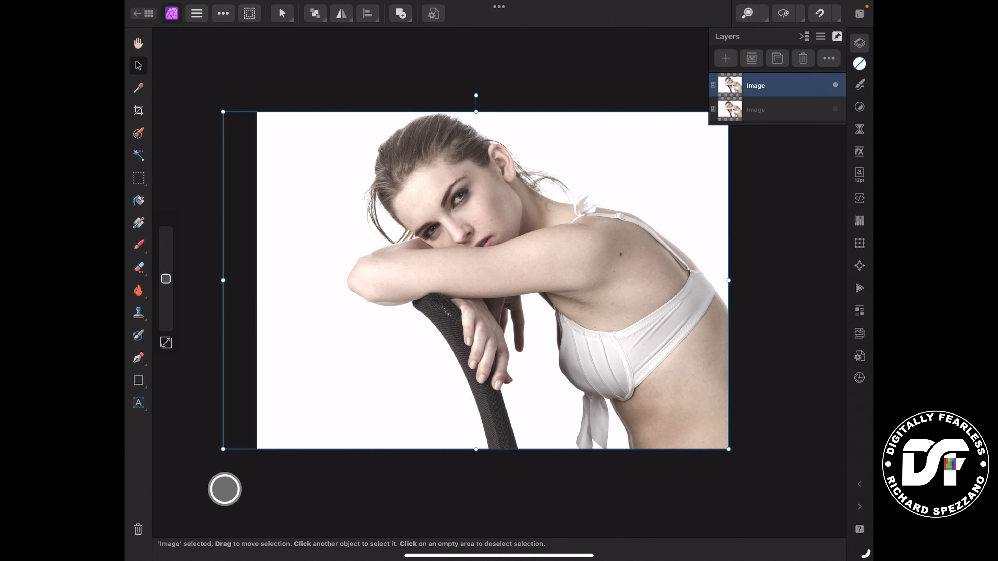
click(829, 58)
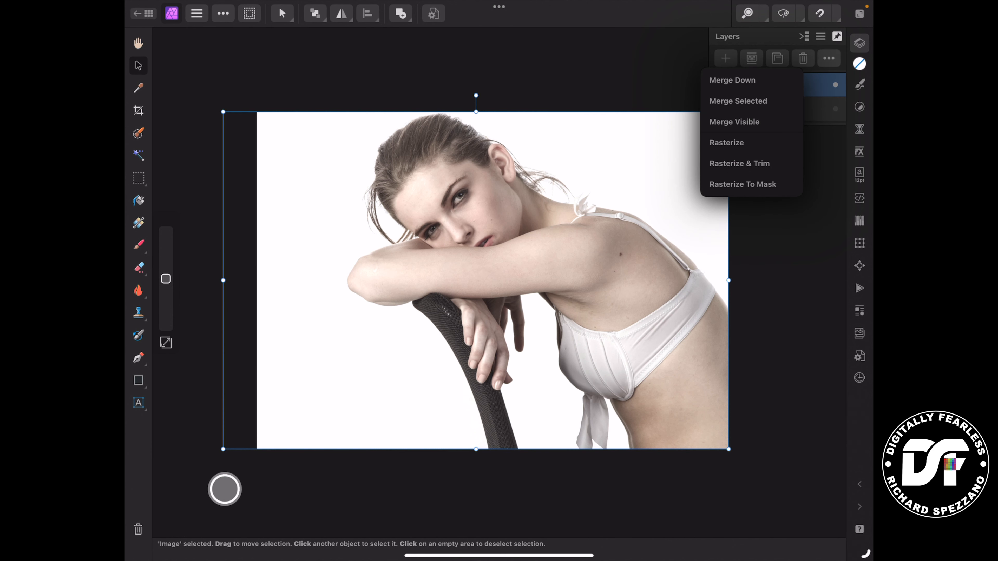
Rasterize the top copy, then flood-select the white background at 2% tolerance
click(727, 143)
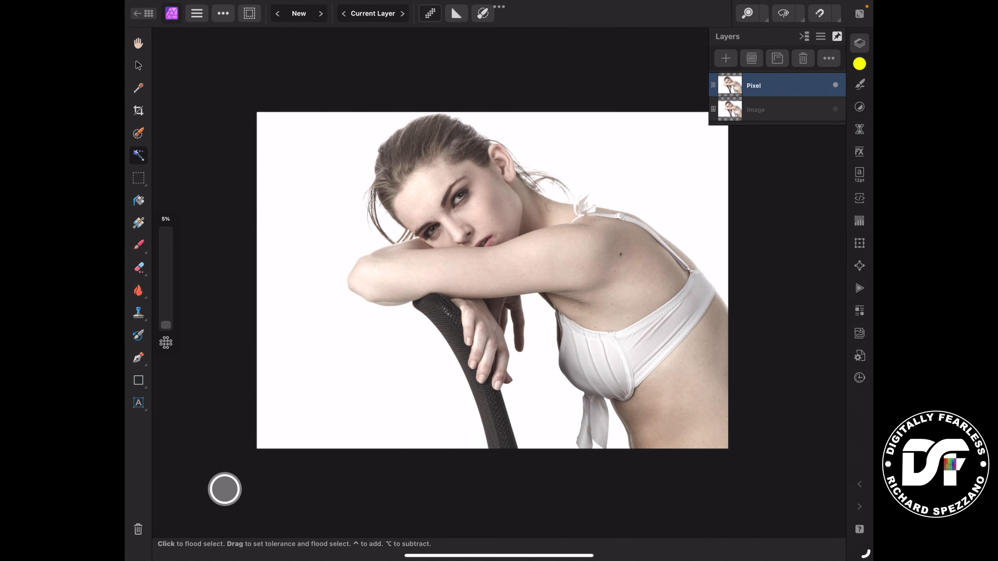
drag(164, 315, 164, 299)
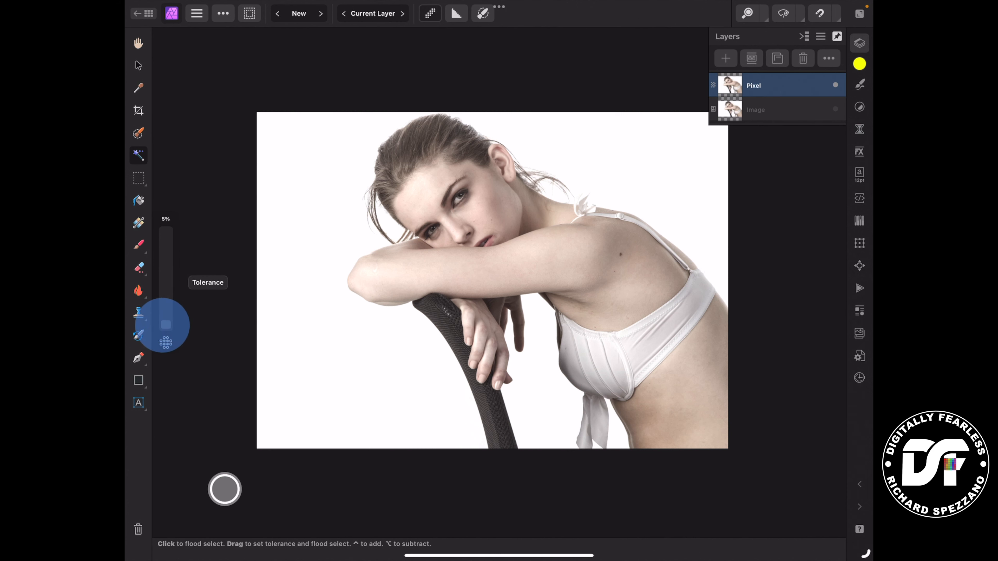
drag(165, 324, 165, 324)
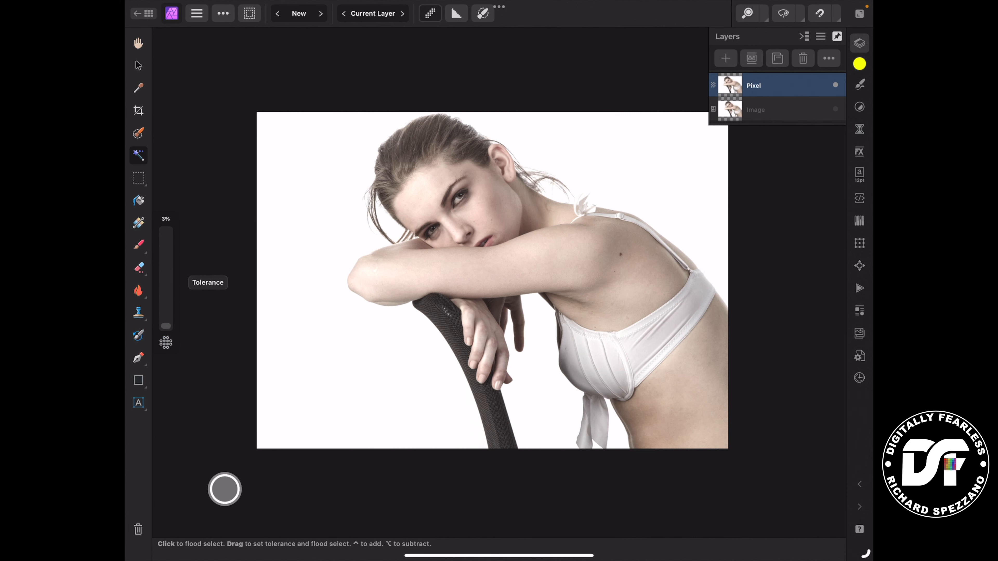
drag(166, 242, 165, 334)
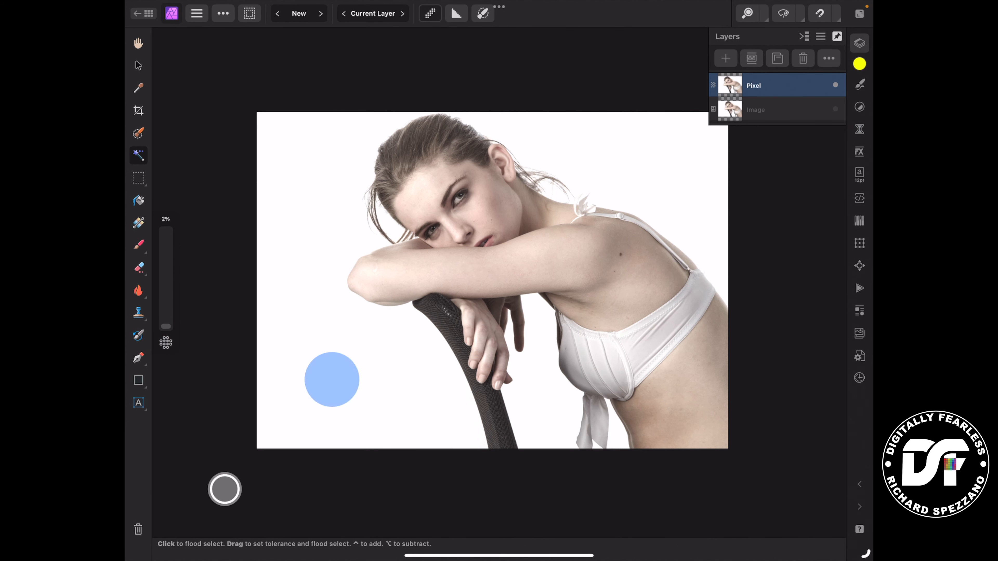
click(331, 380)
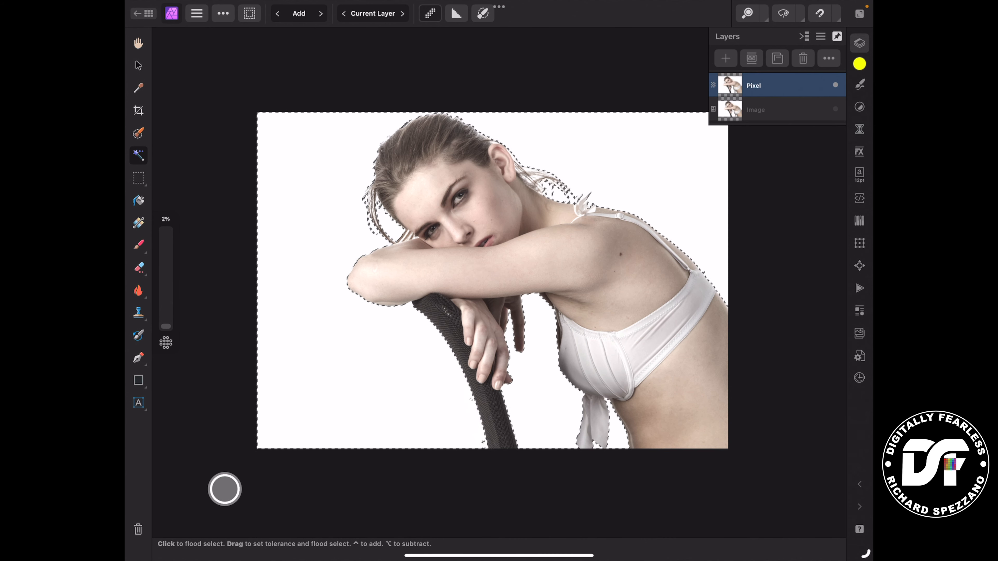
Refine the selection by matte-brushing along the hair and arm edges, then apply it
click(249, 13)
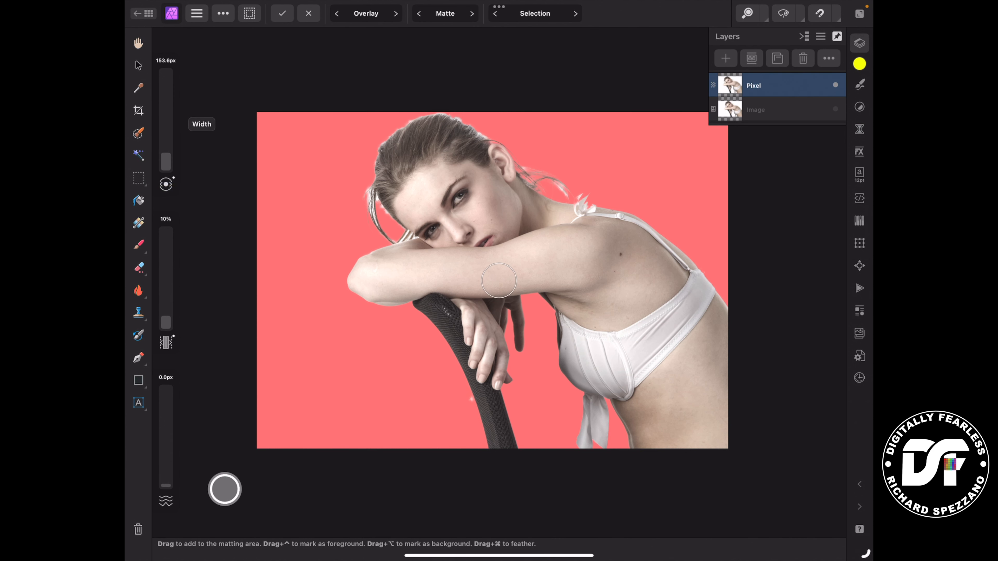
drag(500, 281, 382, 140)
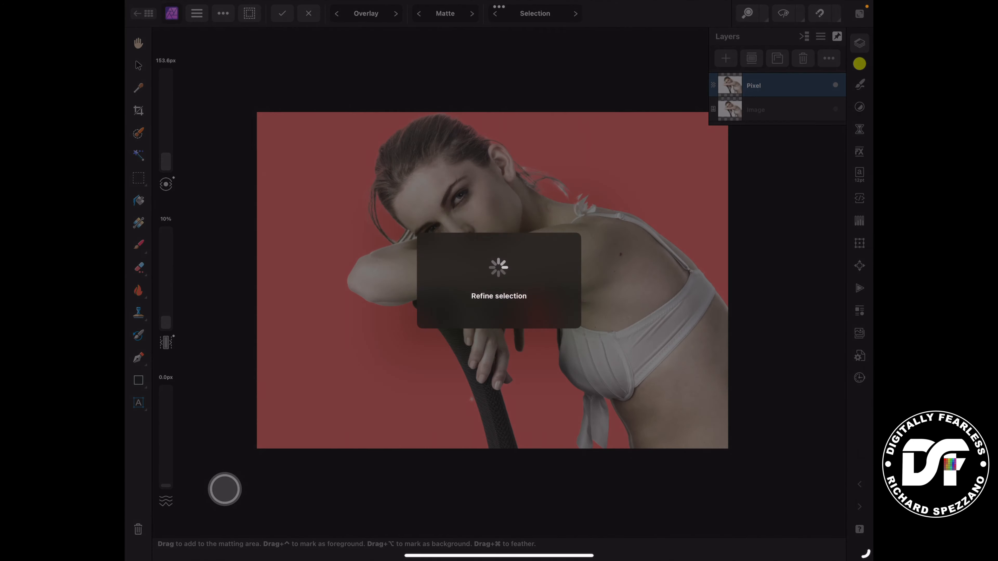
click(281, 14)
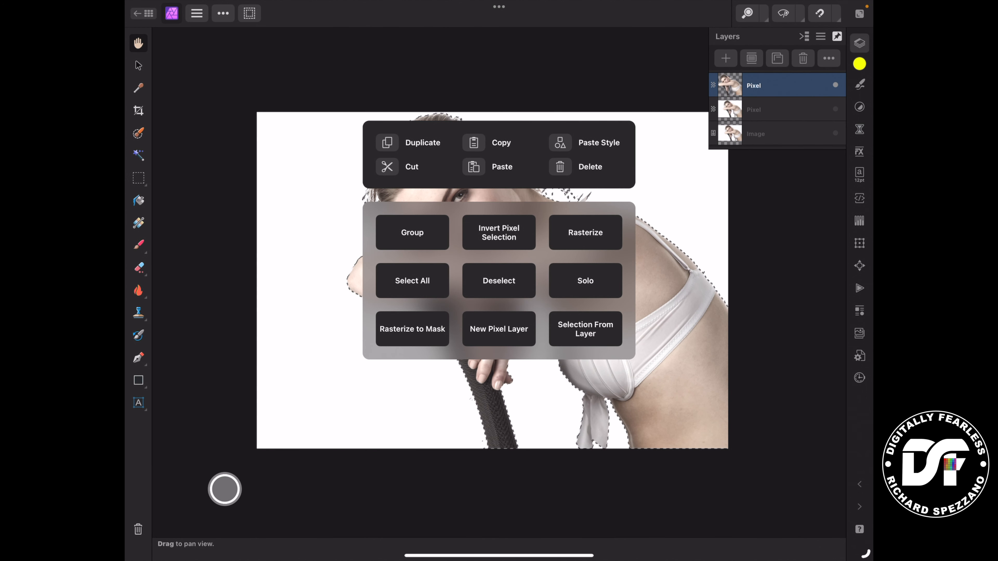
Deselect the background selection and switch to the Move Tool
click(498, 281)
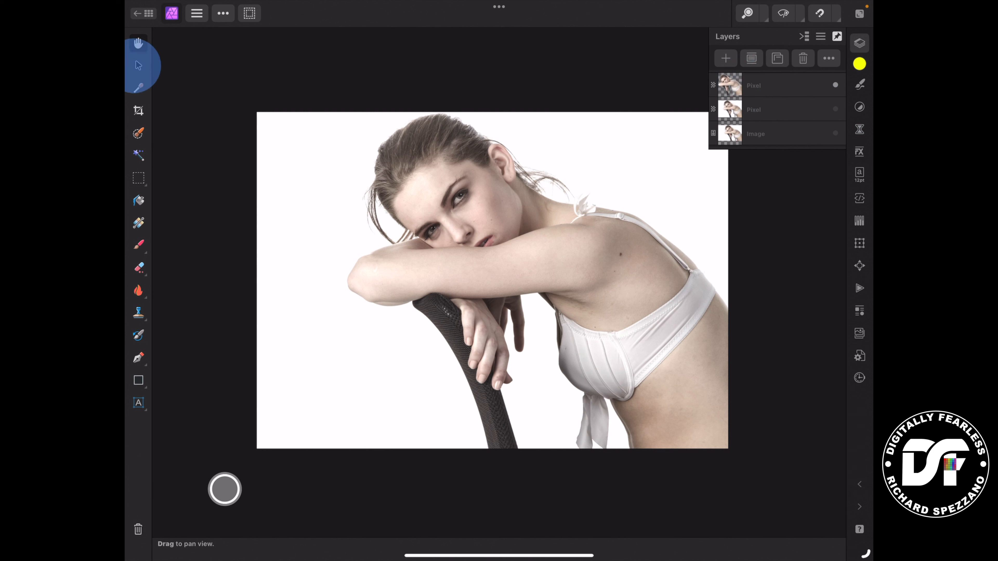
click(138, 65)
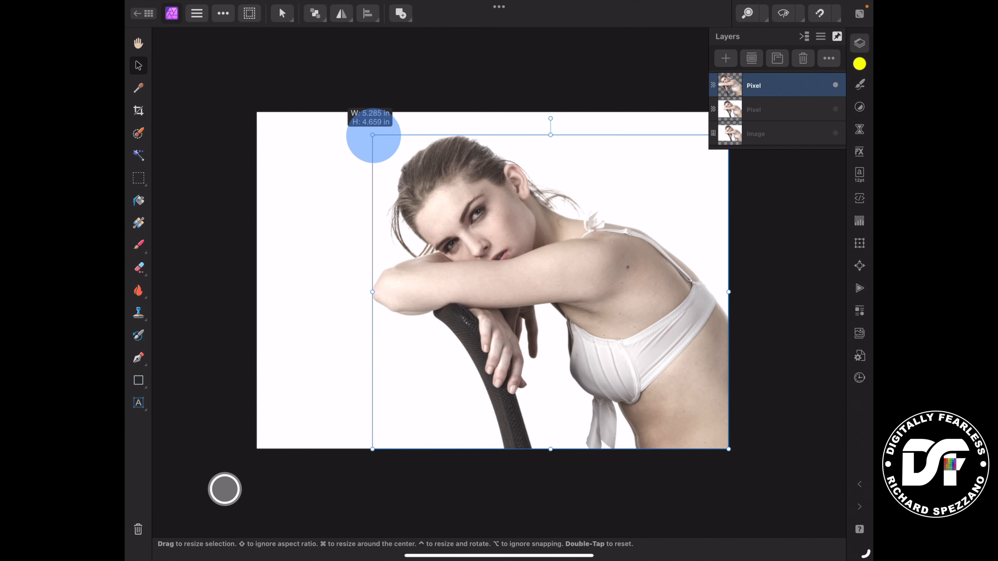
Scale the cutout down toward the lower right and move the transform pivot to its bottom-right corner
drag(373, 135, 470, 221)
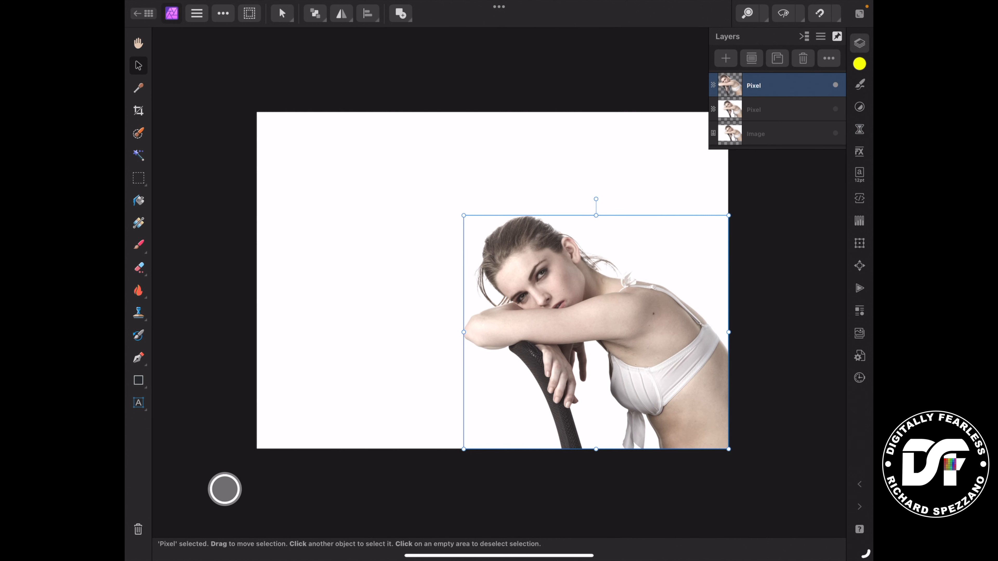
click(282, 14)
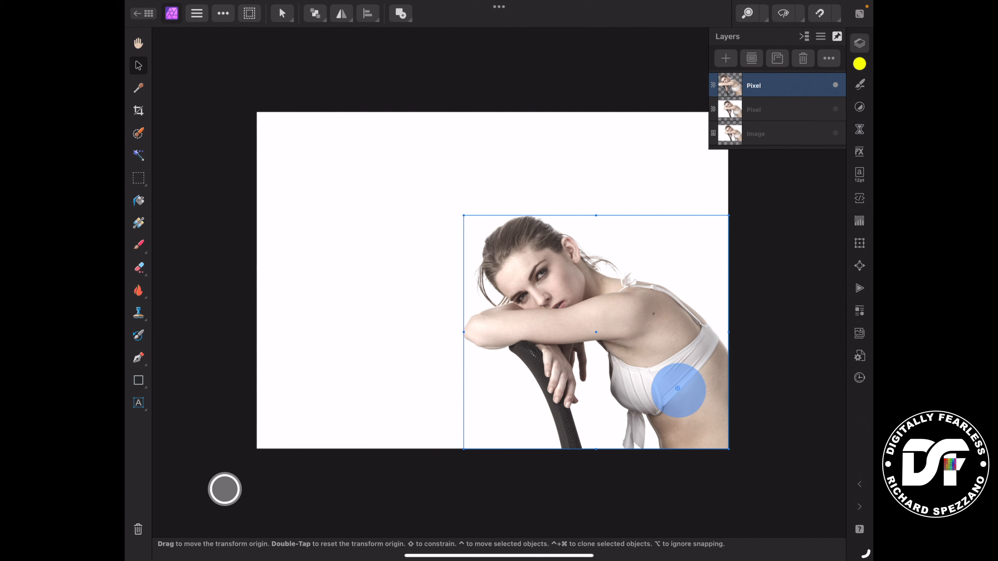
drag(677, 389, 725, 447)
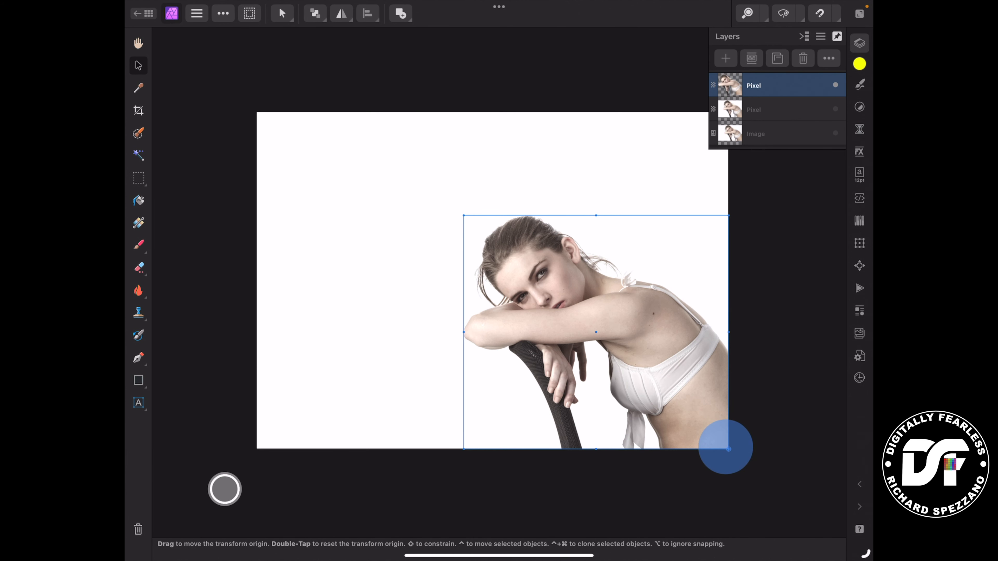
drag(726, 446, 595, 199)
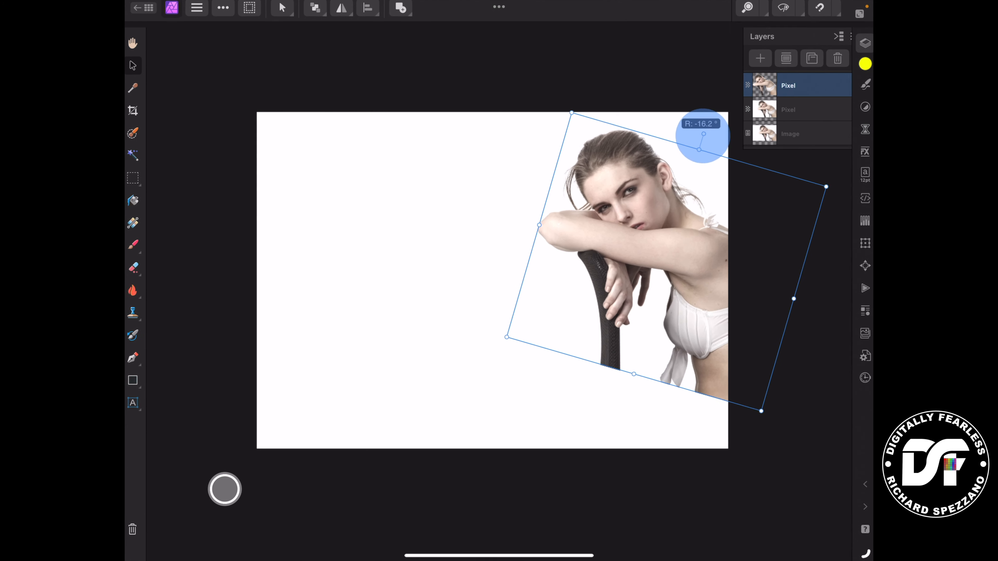
Rotate the duplicated copies to different angles around the corner pivot and reposition the four-copy stack
drag(701, 147, 688, 155)
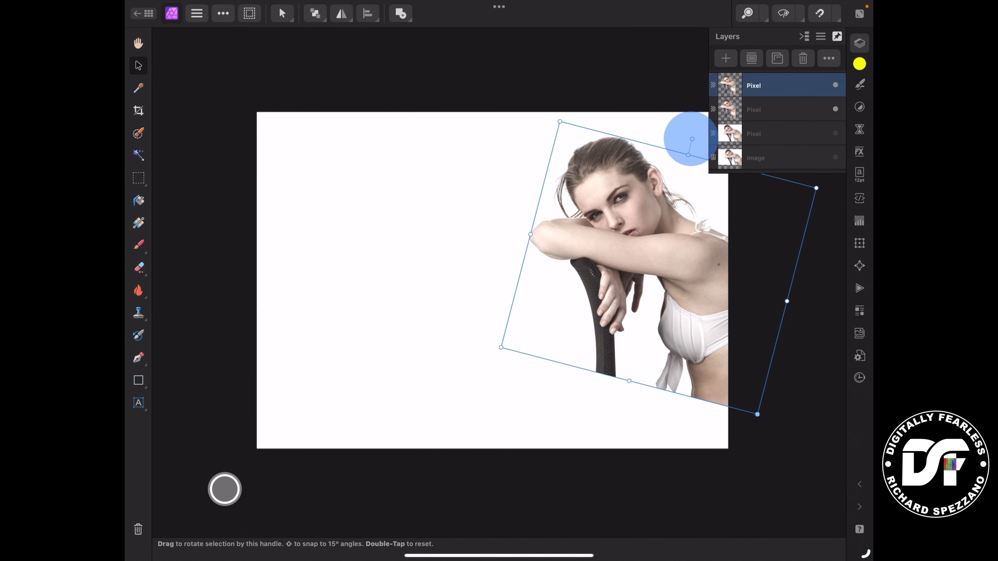
drag(692, 139, 625, 155)
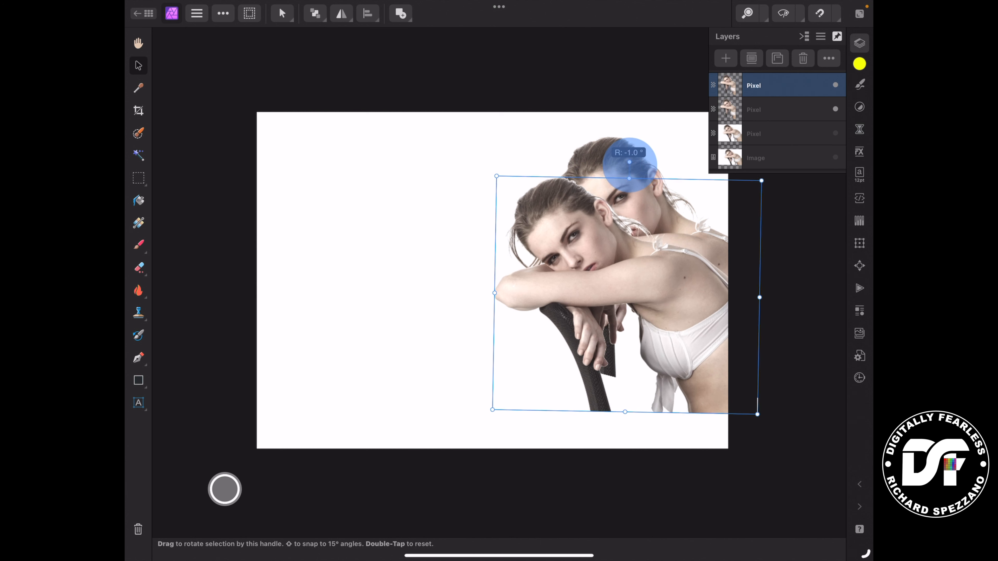
drag(637, 159, 637, 175)
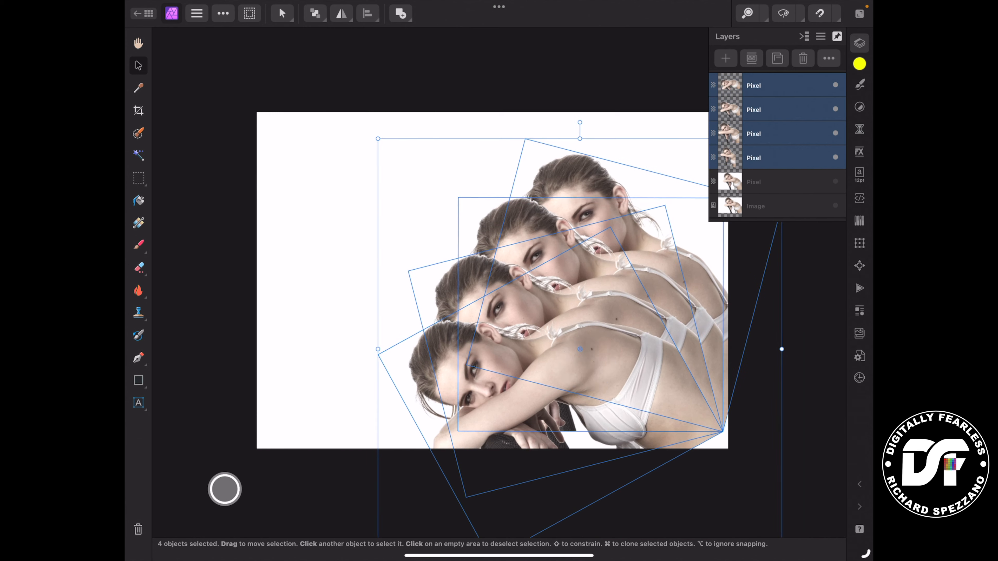
drag(579, 126, 636, 146)
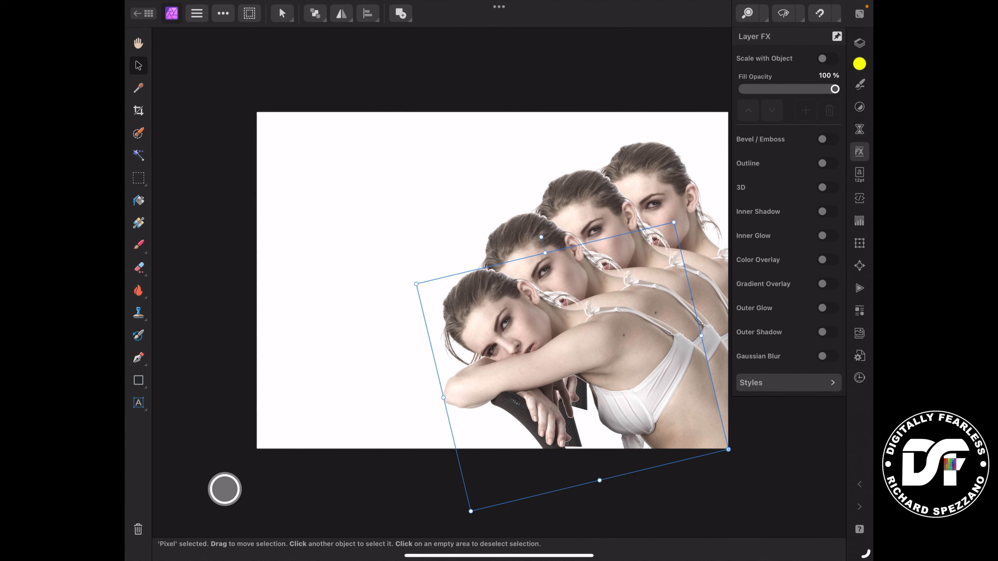
Add a cyan Color Overlay in Color blend mode to the front woman, then select the second woman's layer
click(826, 260)
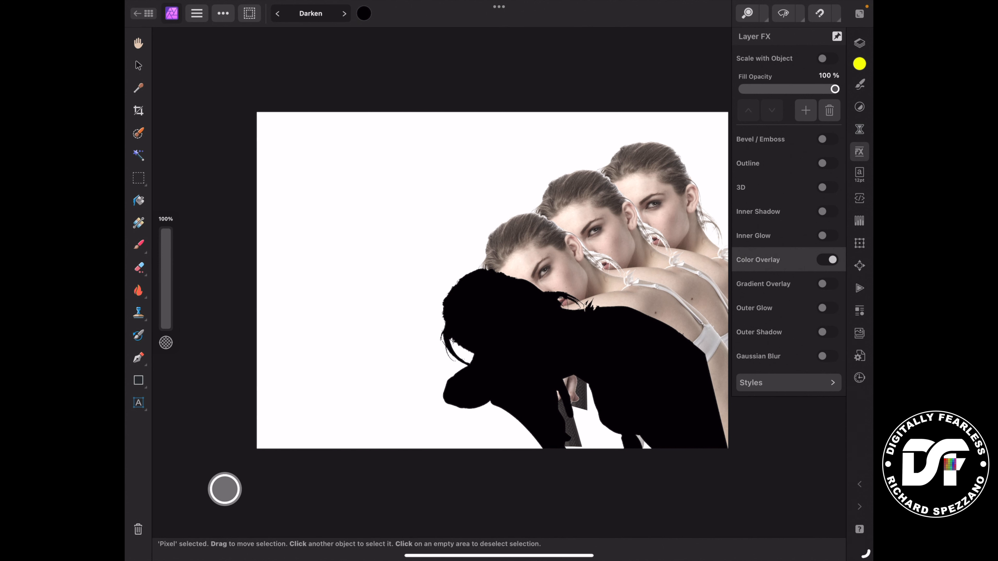
click(310, 14)
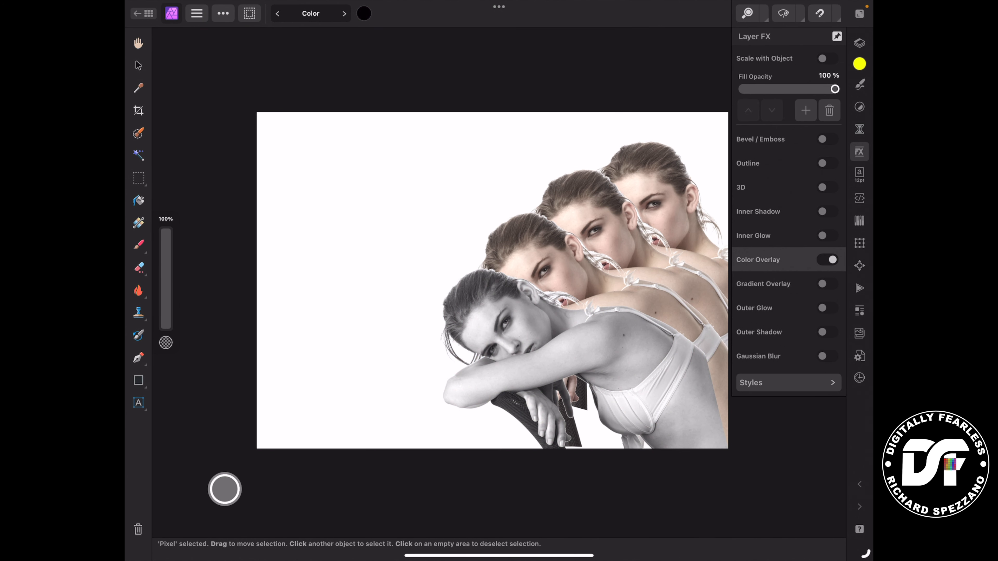
click(364, 13)
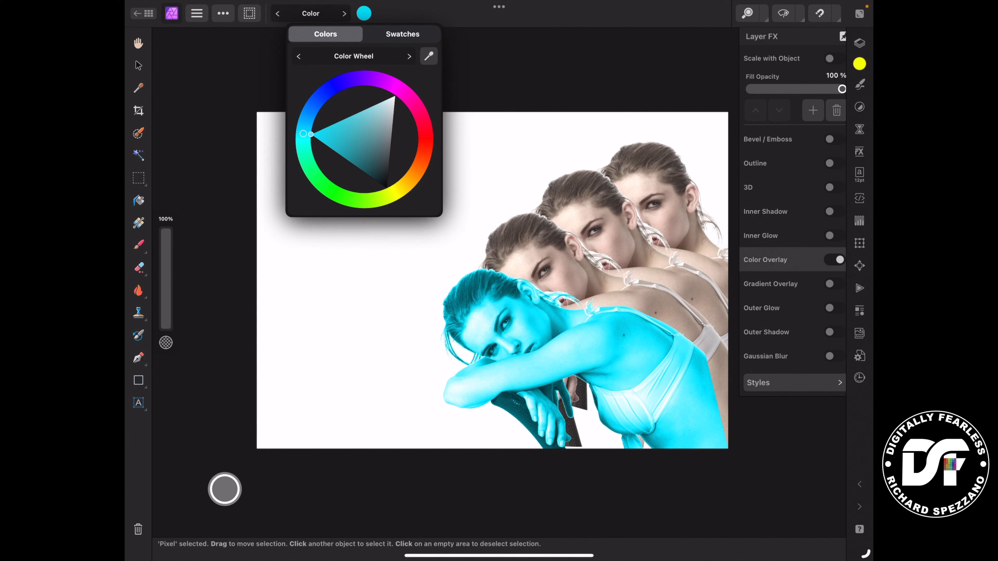
click(859, 43)
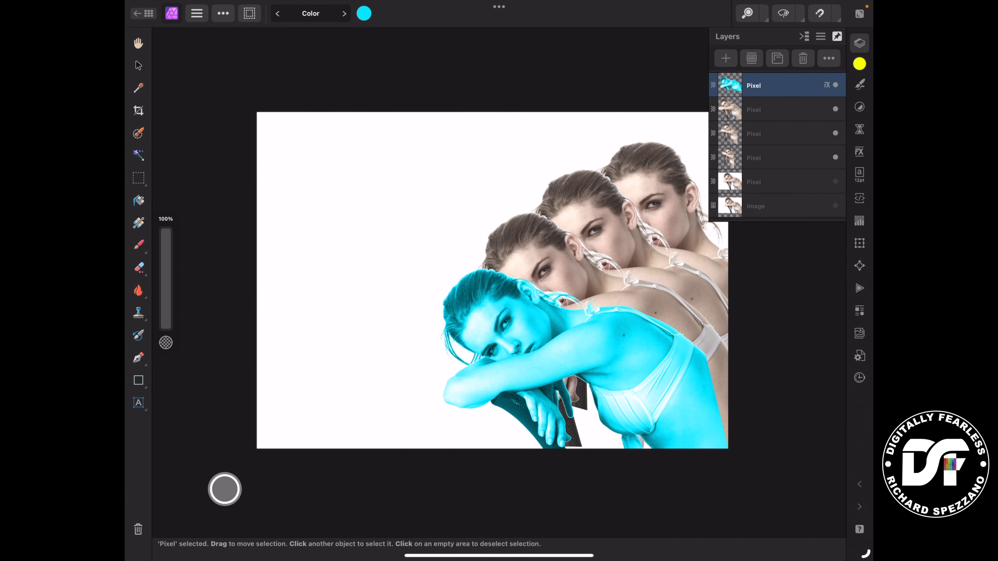
click(754, 109)
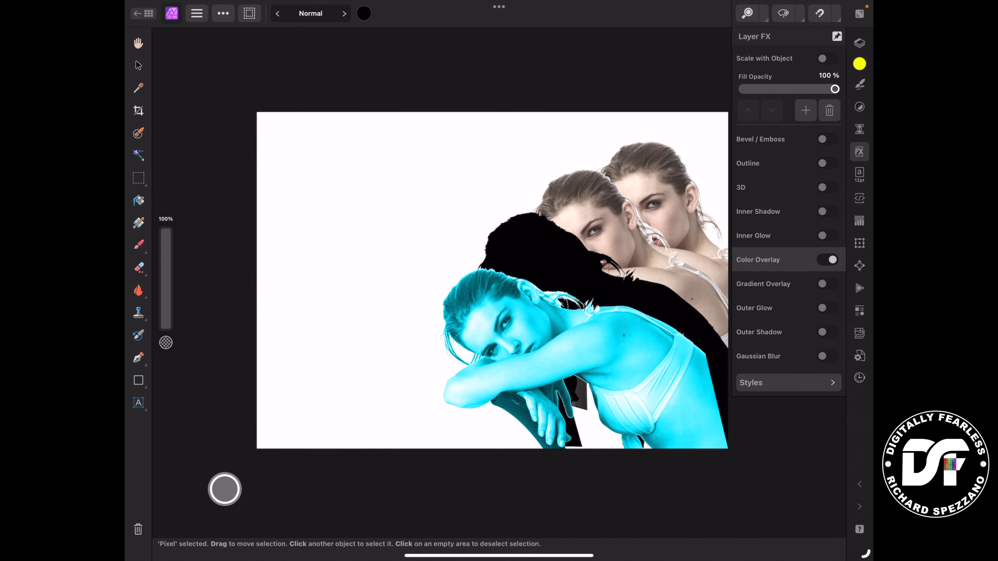
Set the second woman's overlay to Color blend mode and tint it magenta
click(310, 13)
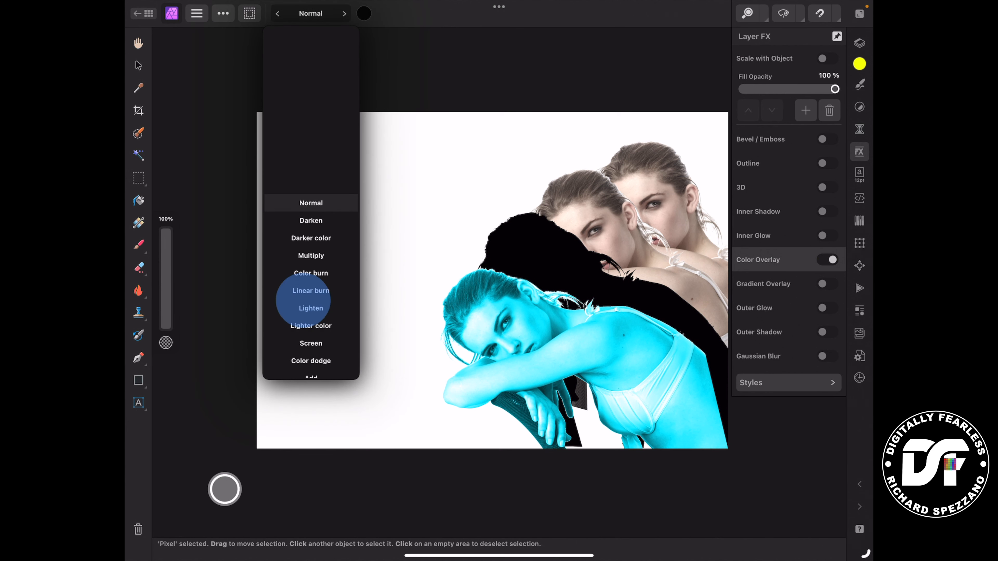
click(311, 208)
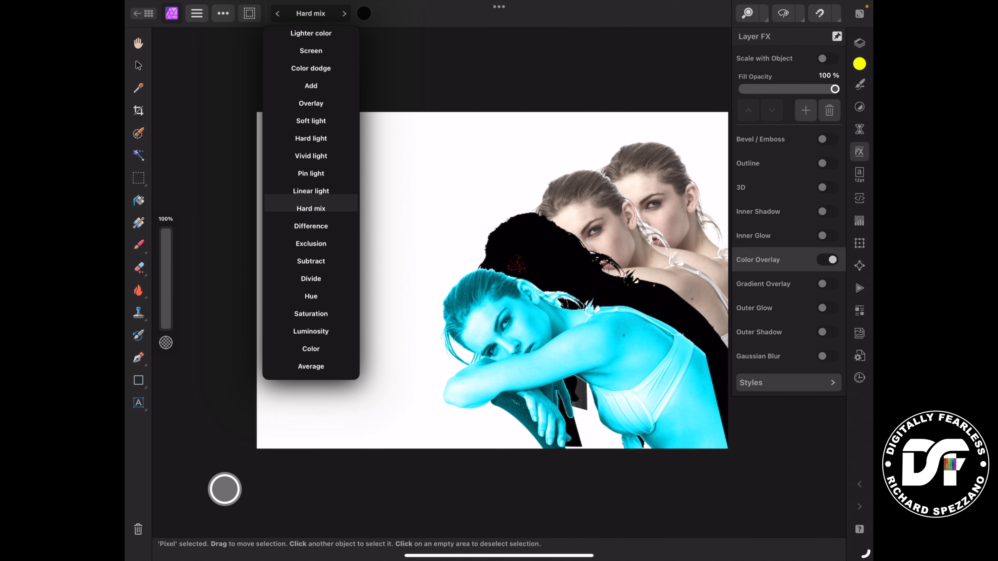
click(311, 349)
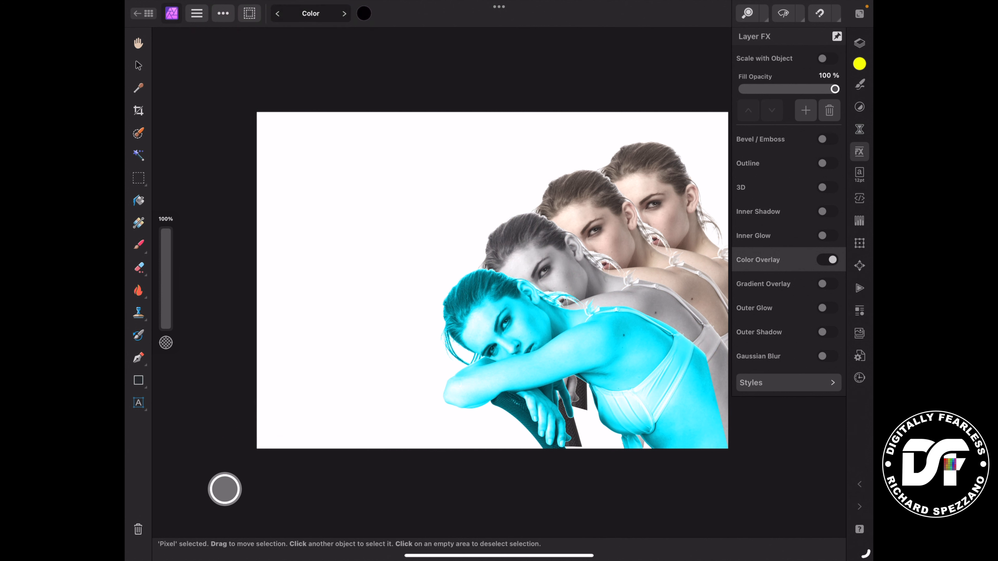
click(364, 12)
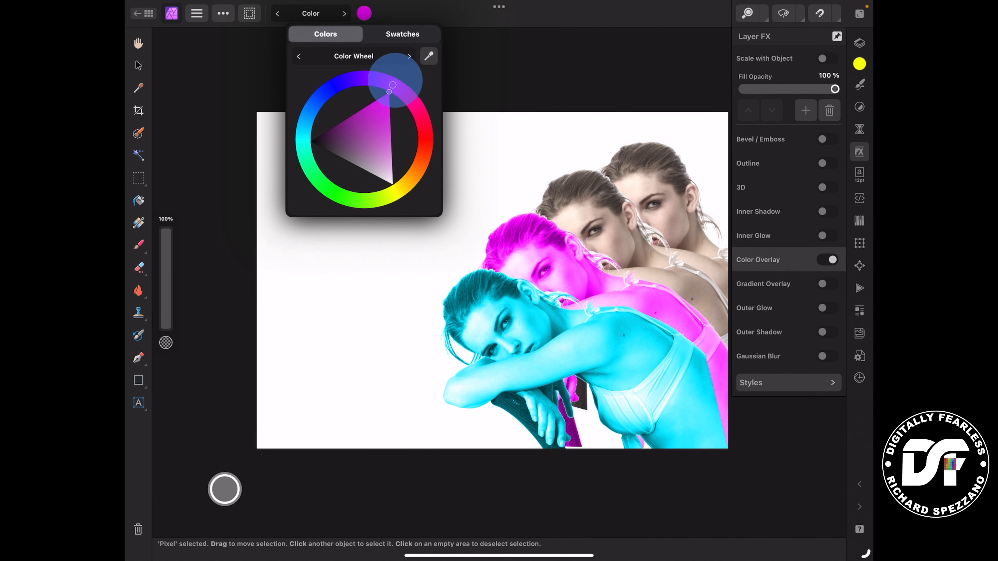
drag(392, 89, 391, 87)
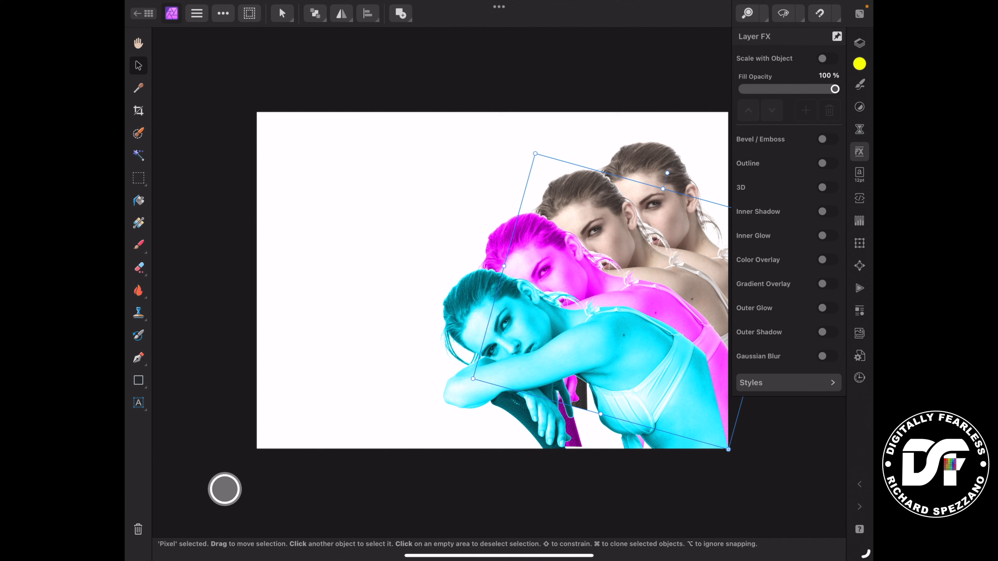
Give the third woman a Color-mode overlay tinted orange shifted toward gold, then bring up the layer list
click(828, 260)
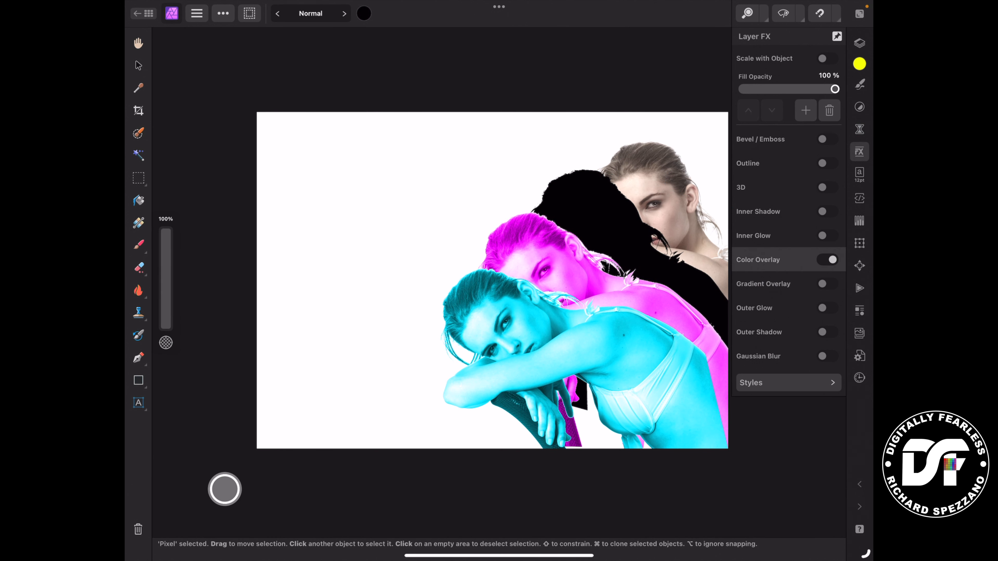
click(310, 14)
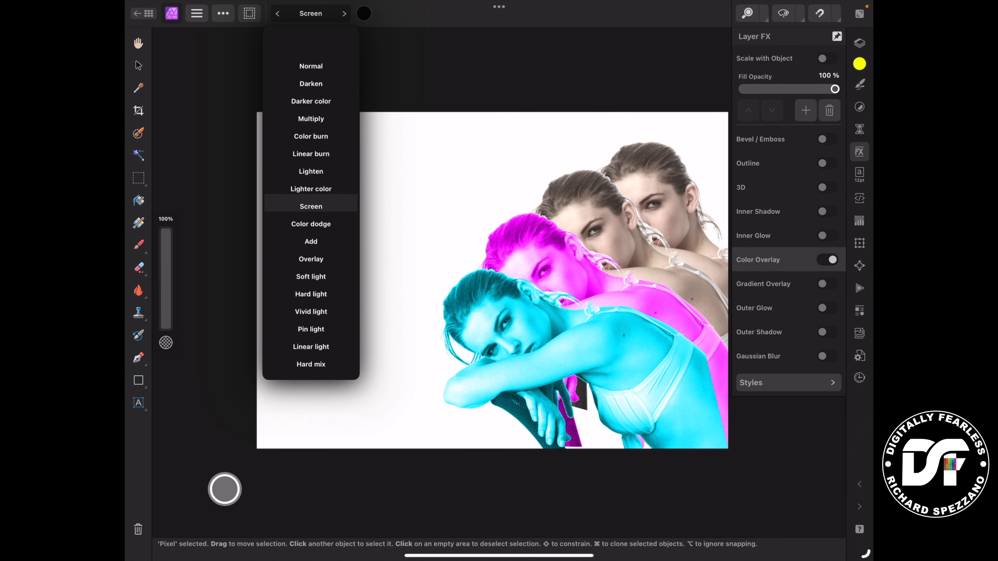
click(311, 199)
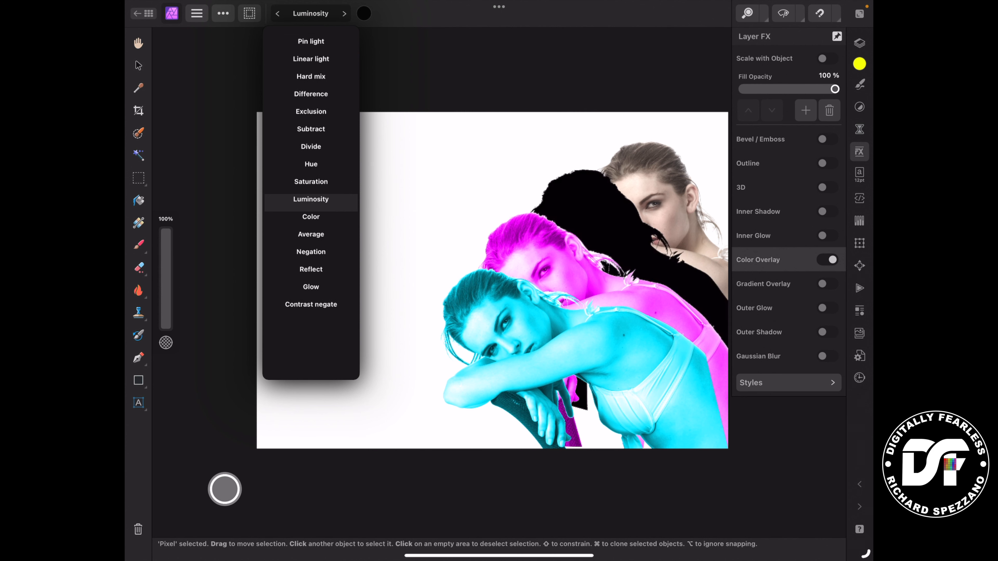
click(310, 217)
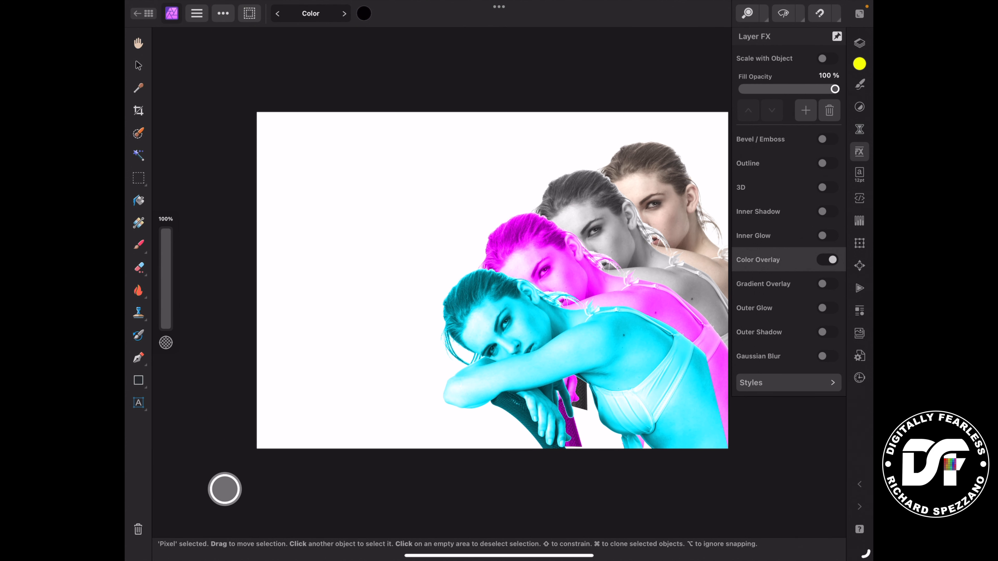
click(363, 13)
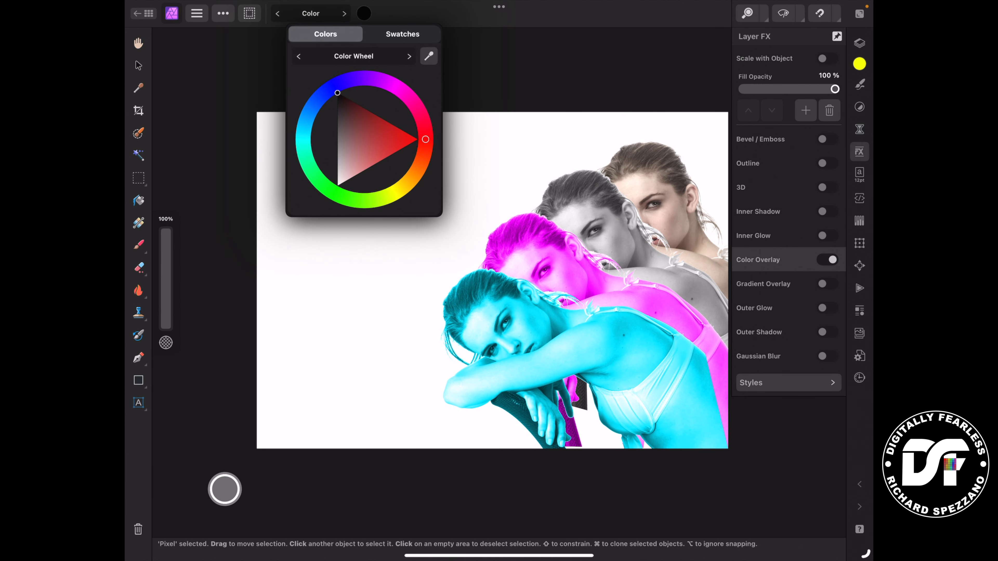
drag(425, 140, 416, 165)
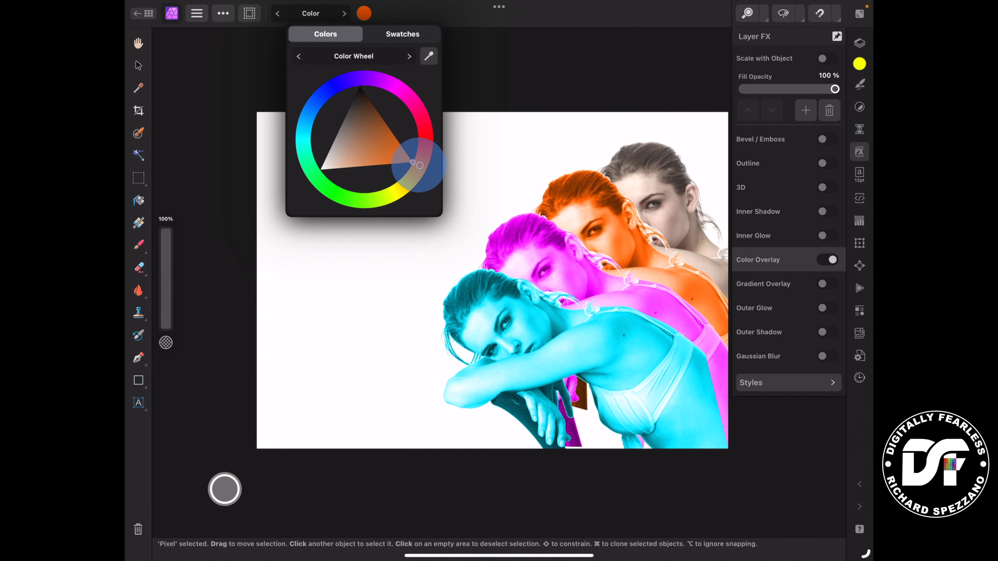
drag(417, 164, 407, 182)
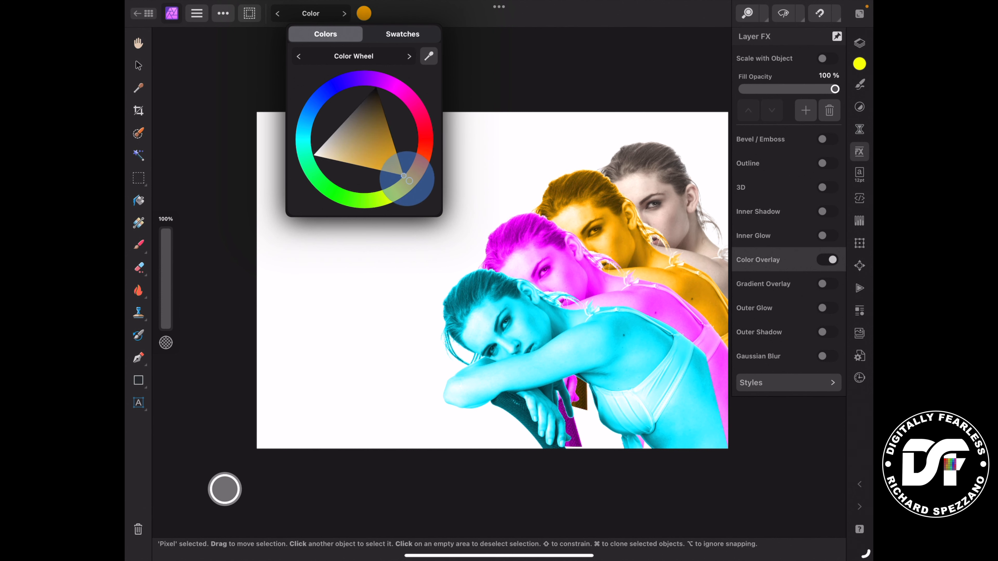
drag(409, 181, 410, 194)
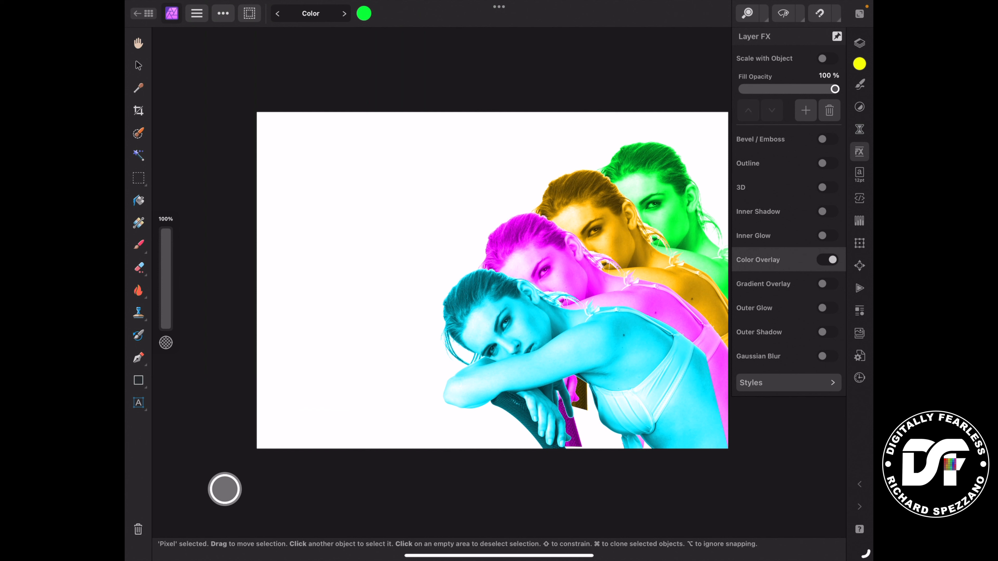
click(859, 42)
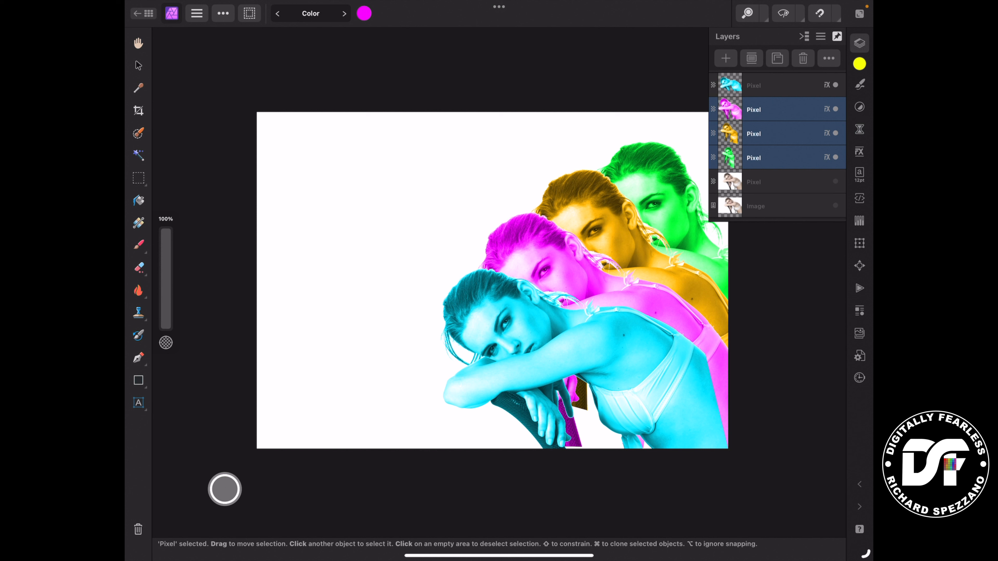
Add the cyan woman to the selection and group the four coloured layers
click(753, 85)
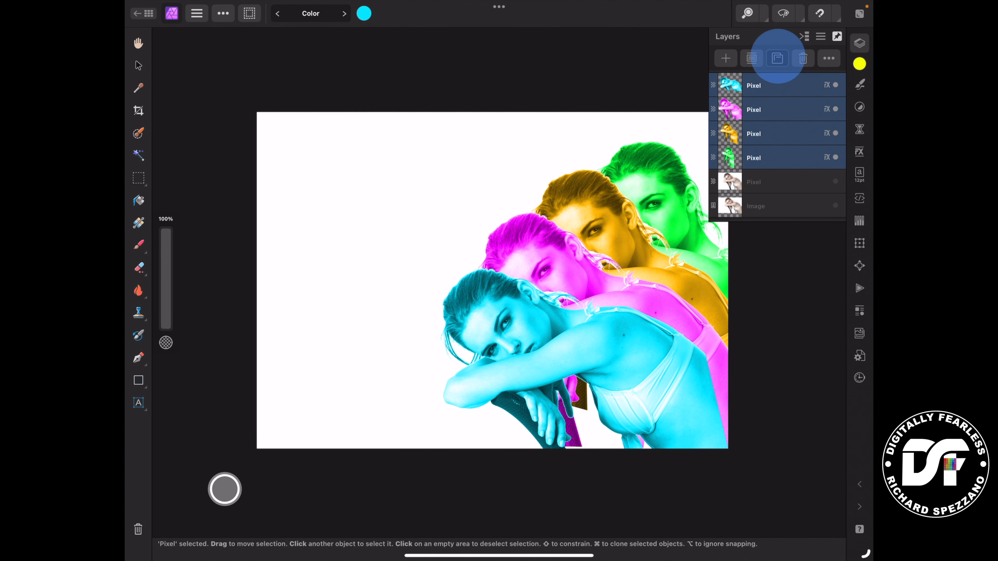
click(777, 58)
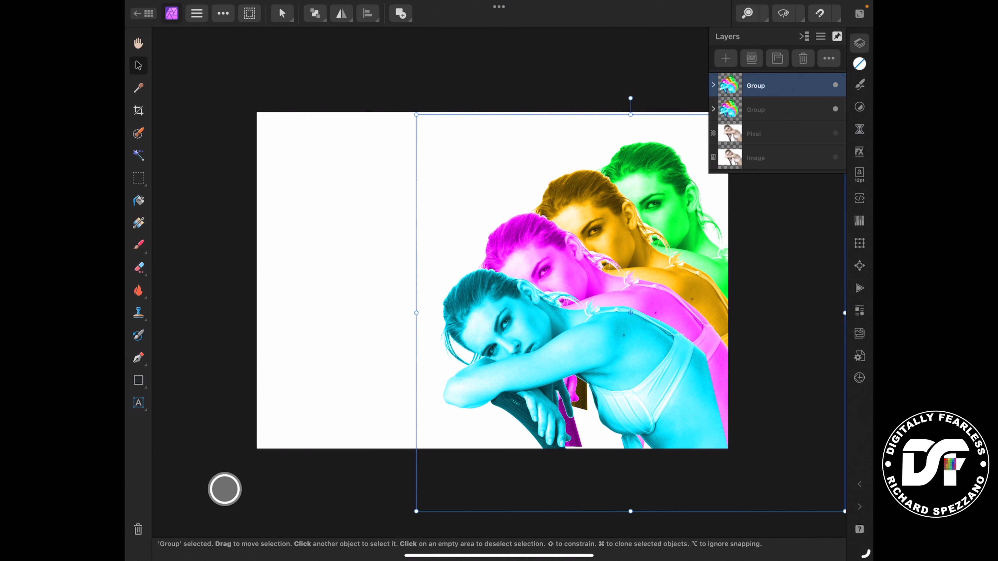
Duplicate the group, merge it into a flipped pixel layer and reach for the filters list
click(341, 14)
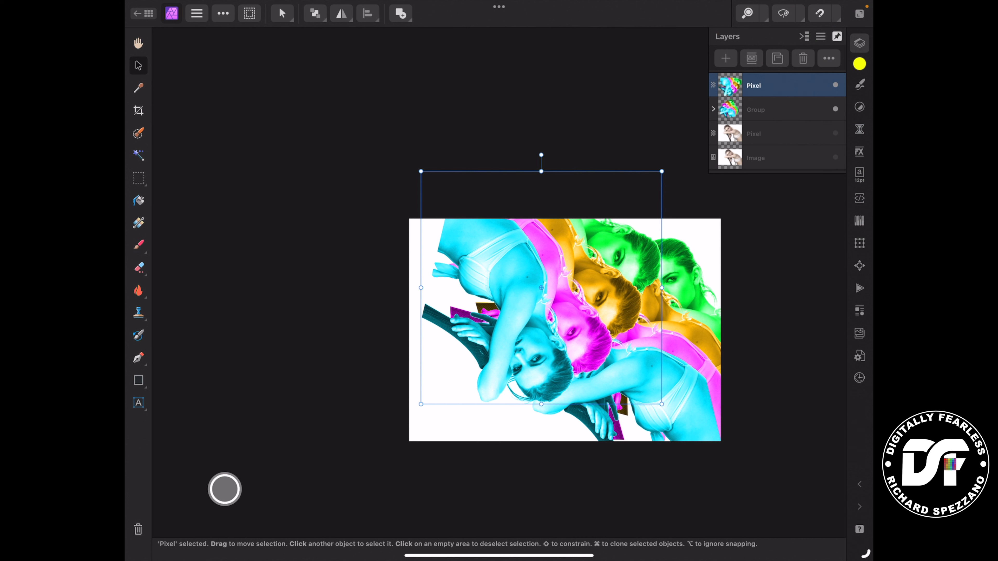
click(859, 129)
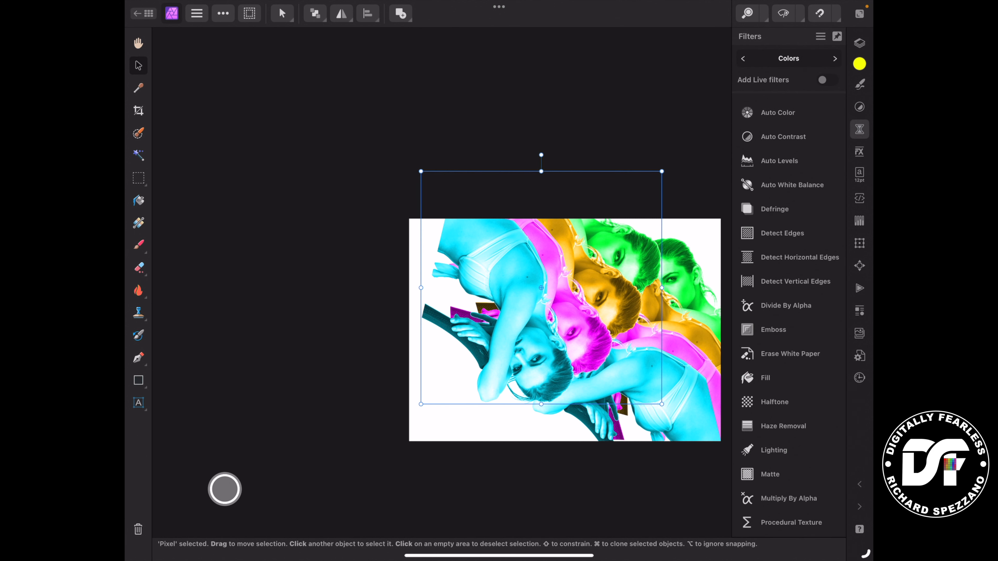
Apply a radial blur to the merged copy and scale/rotate it to fill the canvas
click(834, 58)
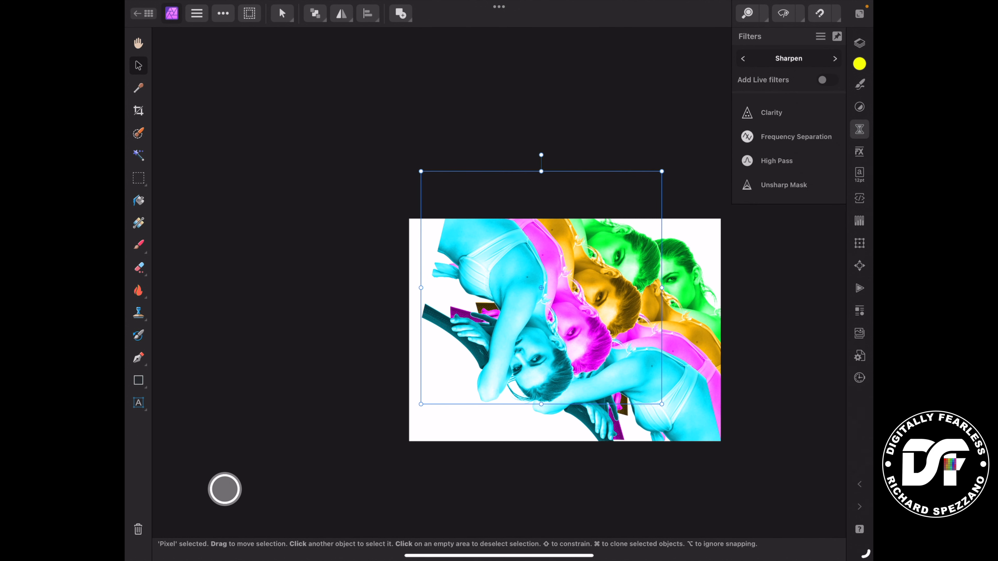
click(743, 57)
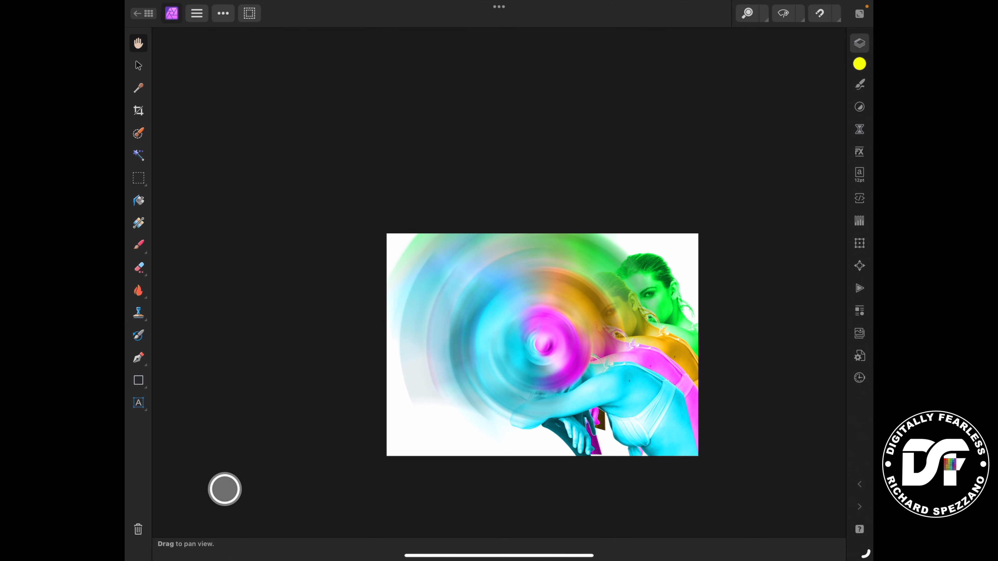
click(859, 43)
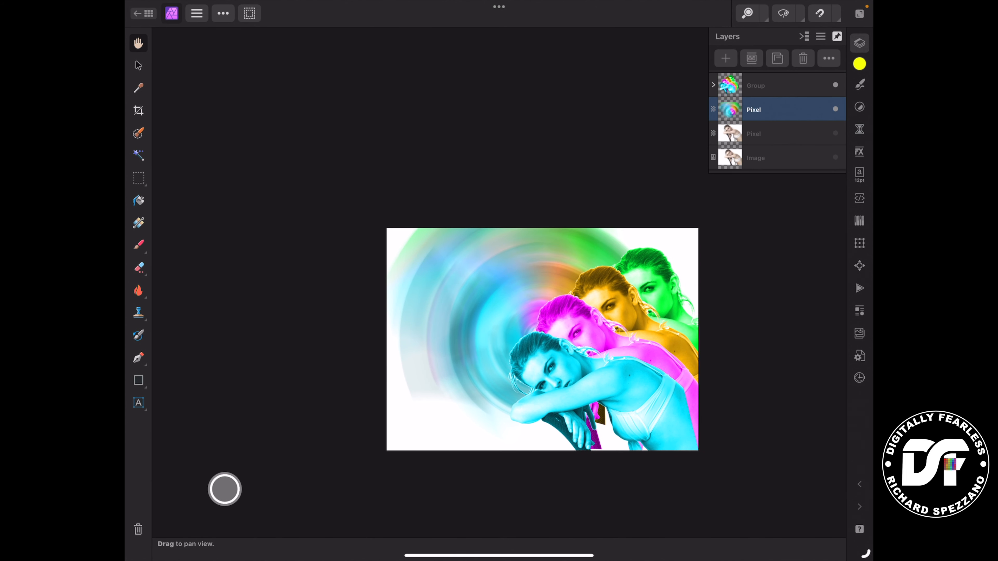
click(138, 65)
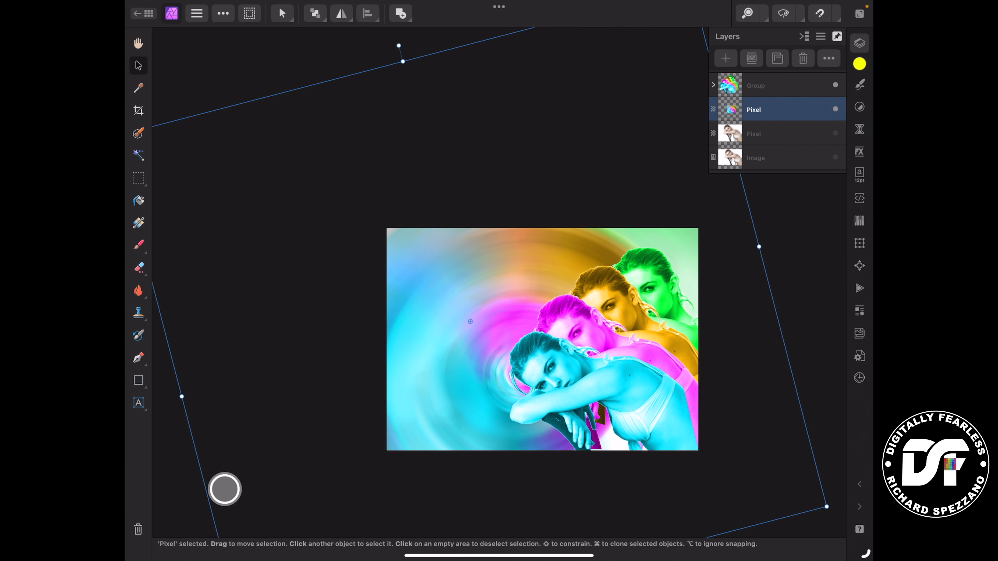
Add a Curves adjustment with a darkening curve to deepen the swirl background's colours
click(859, 106)
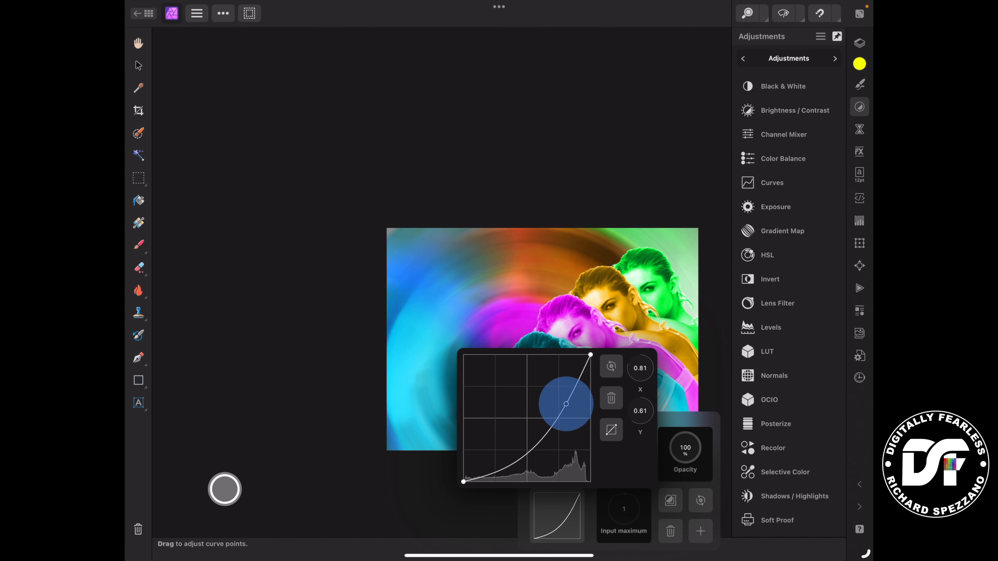
drag(566, 405, 490, 437)
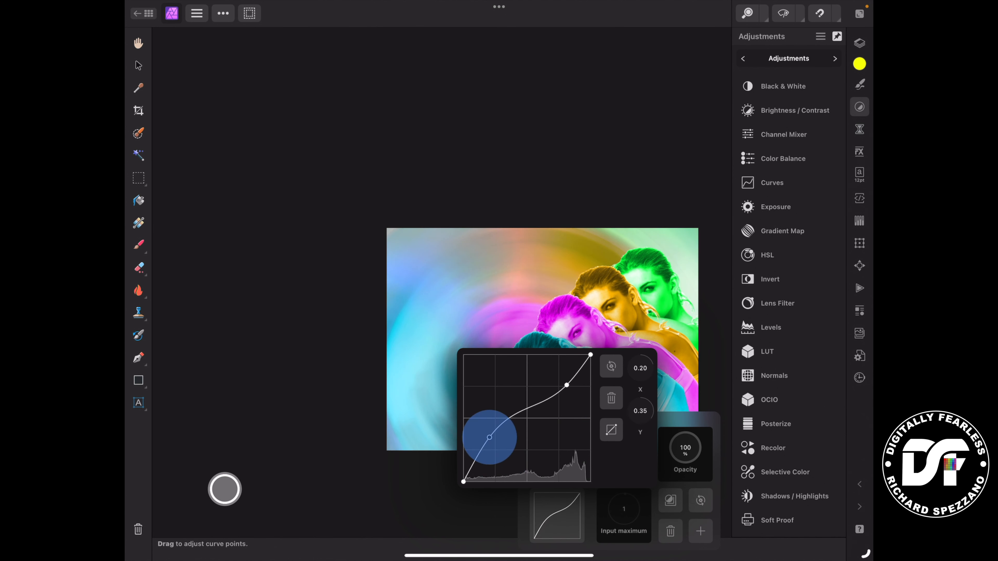
drag(488, 437, 568, 384)
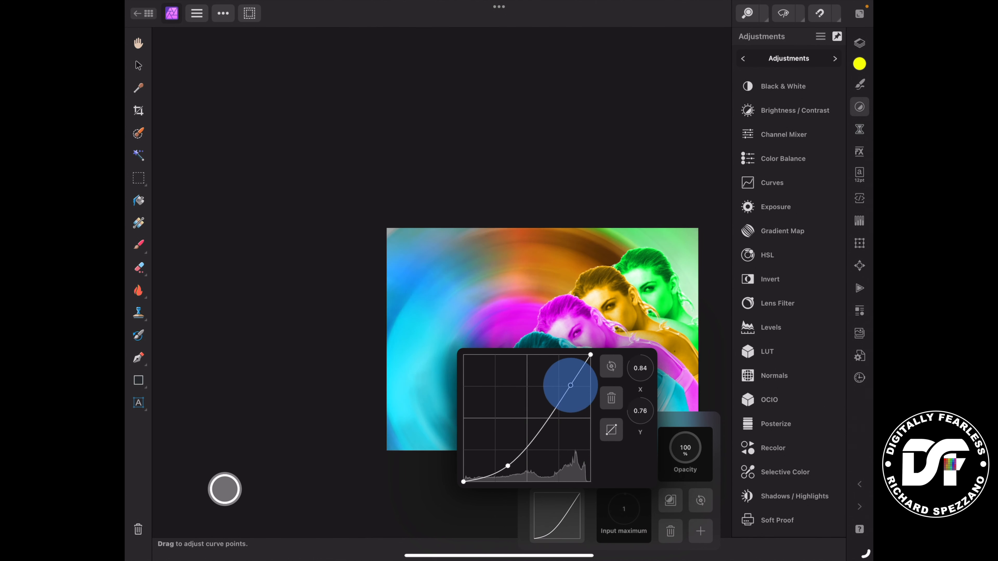
drag(568, 386, 507, 467)
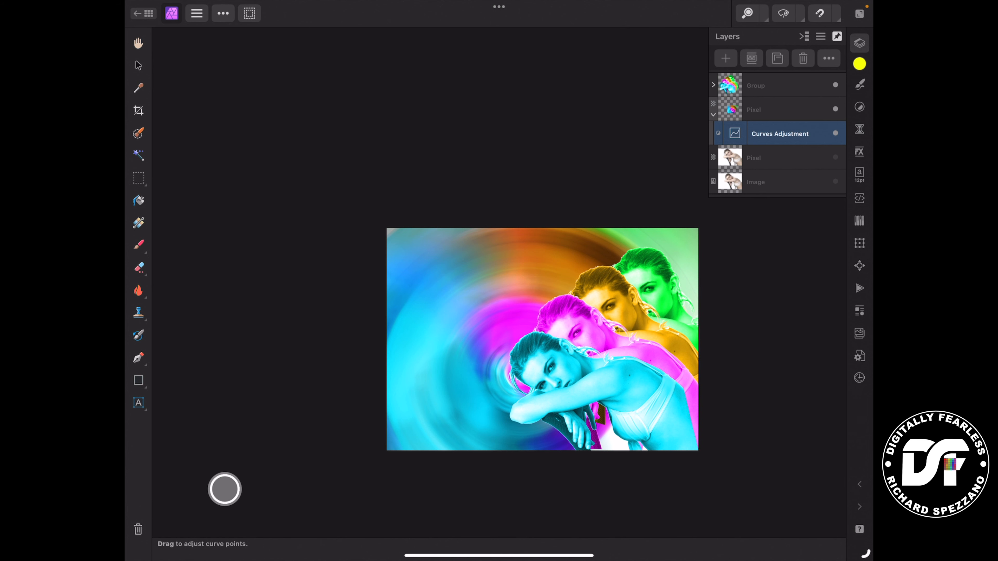
Lower the women group's opacity to about 71% so the swirl shows through
click(755, 86)
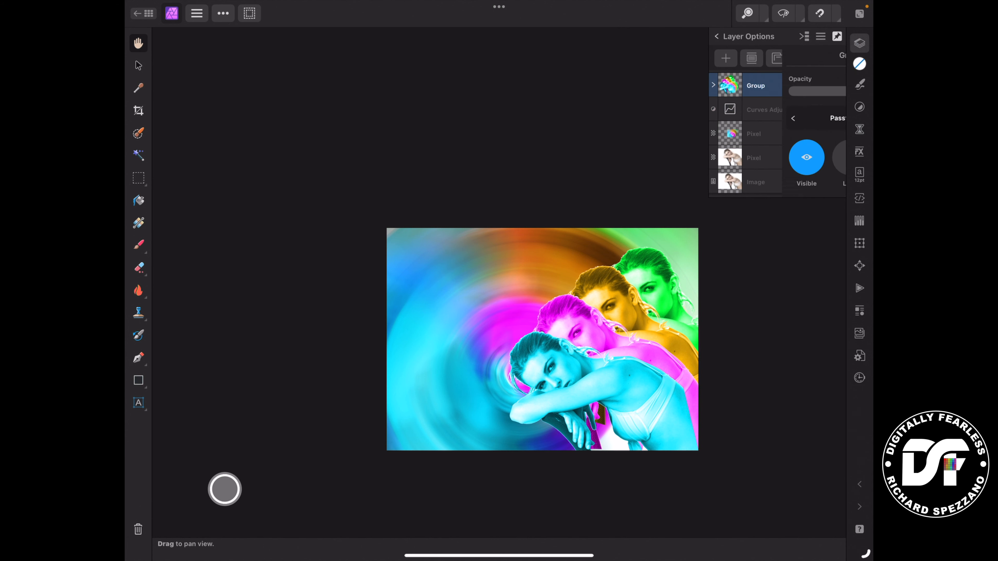
drag(821, 91, 783, 91)
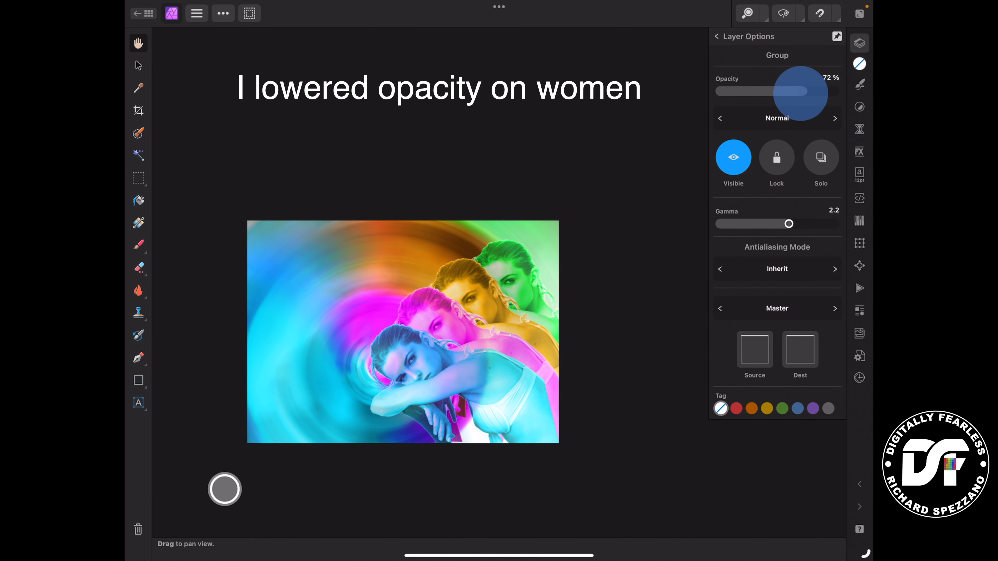
drag(808, 92, 780, 92)
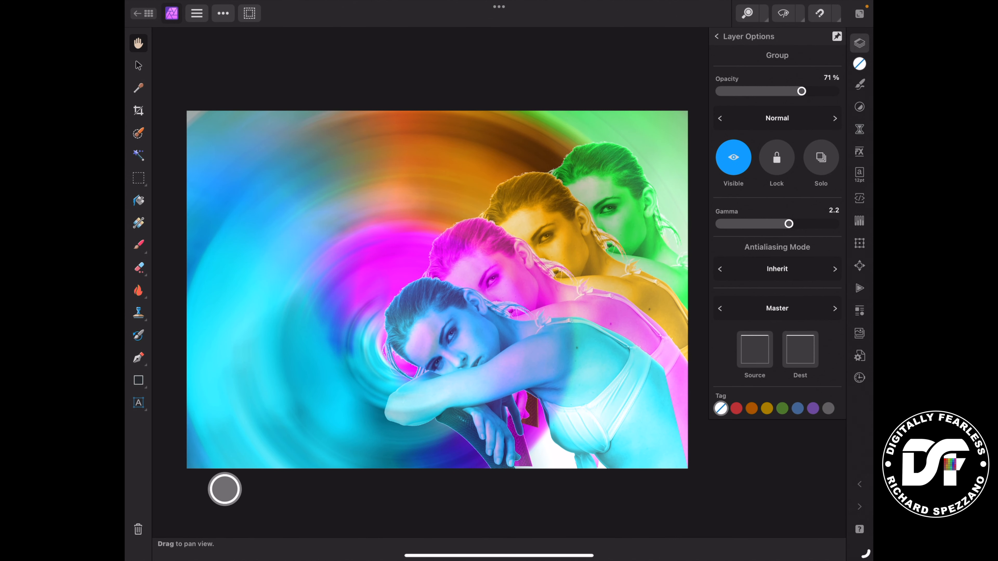
click(137, 402)
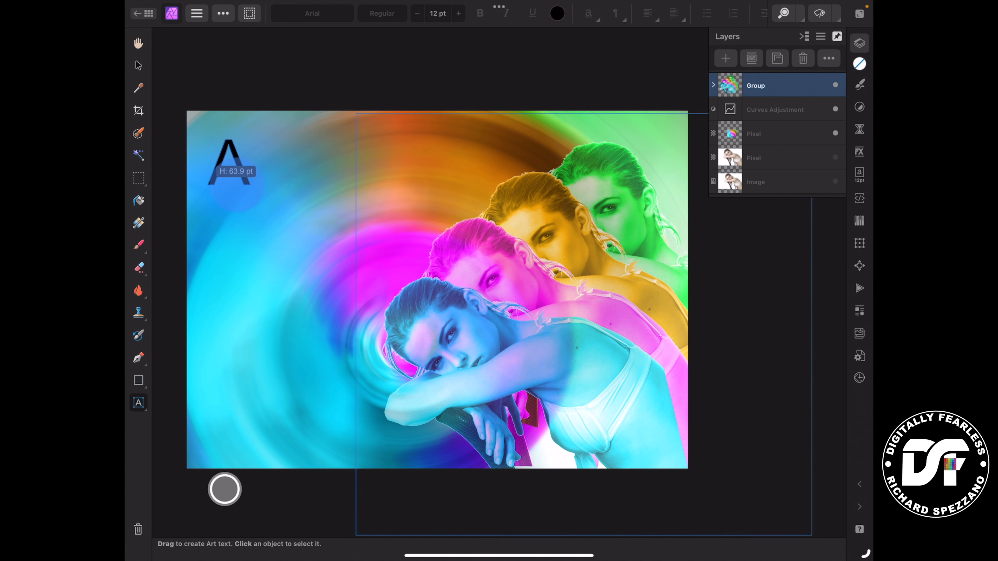
Create upper-left art text 'Color My World' set in Arial Rounded MT Bold
drag(216, 112, 217, 197)
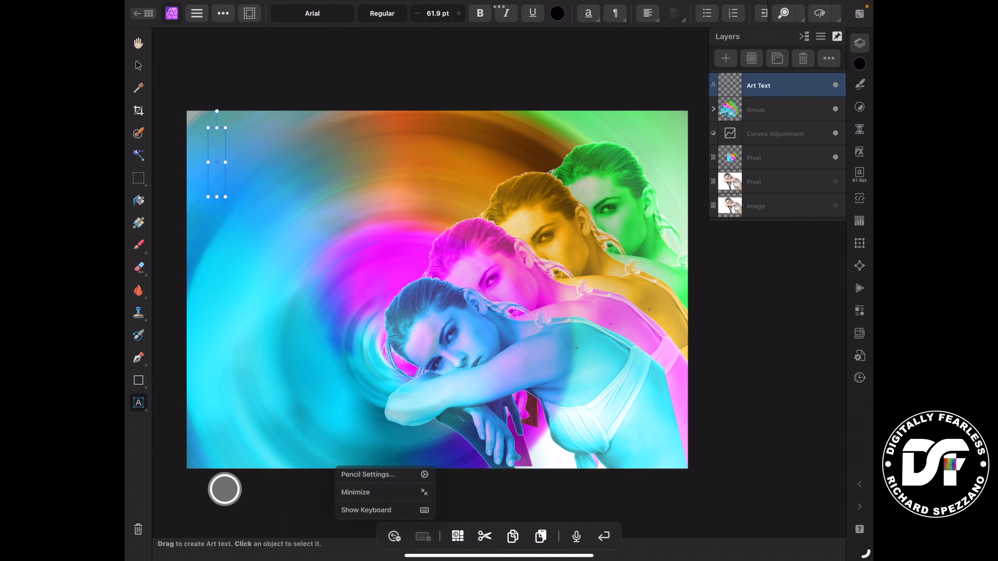
text(Color)
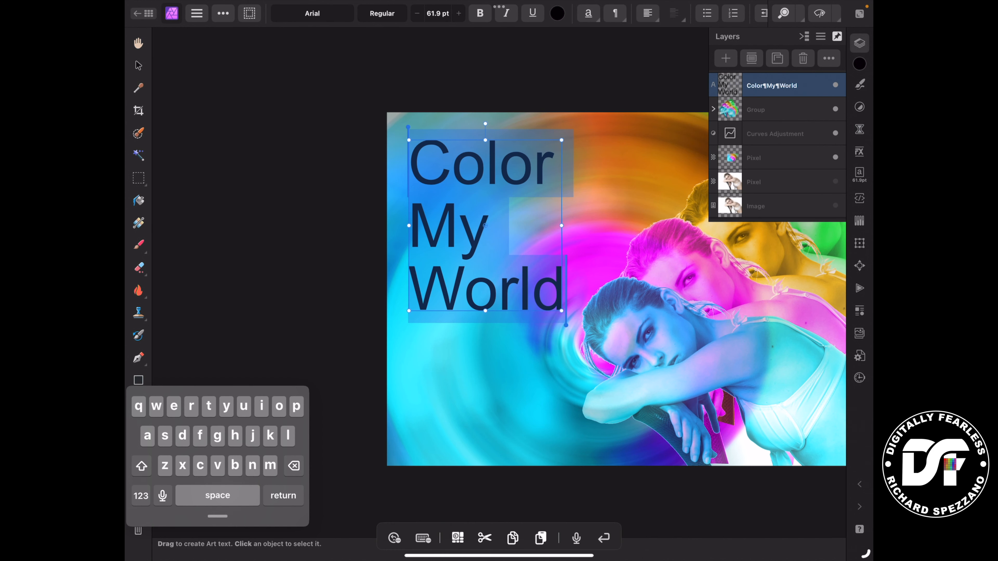
click(312, 14)
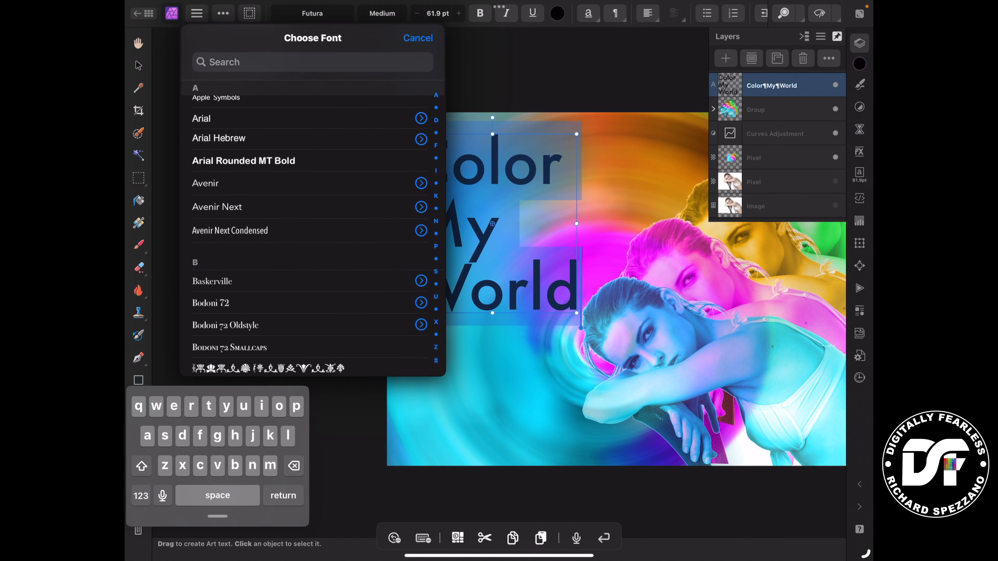
click(243, 161)
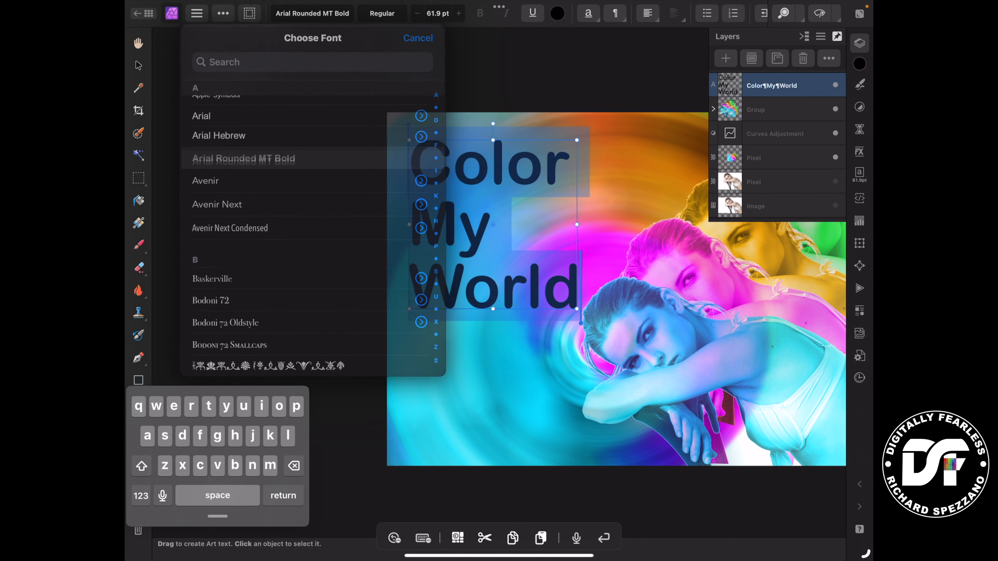
click(244, 159)
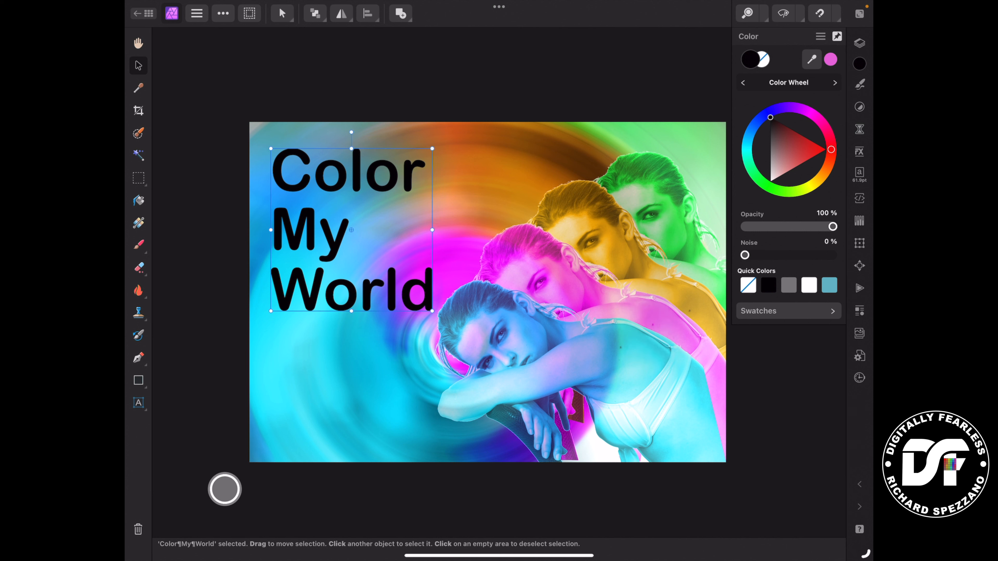
Fill the text with a purple picked and refined on the Color Wheel
click(803, 147)
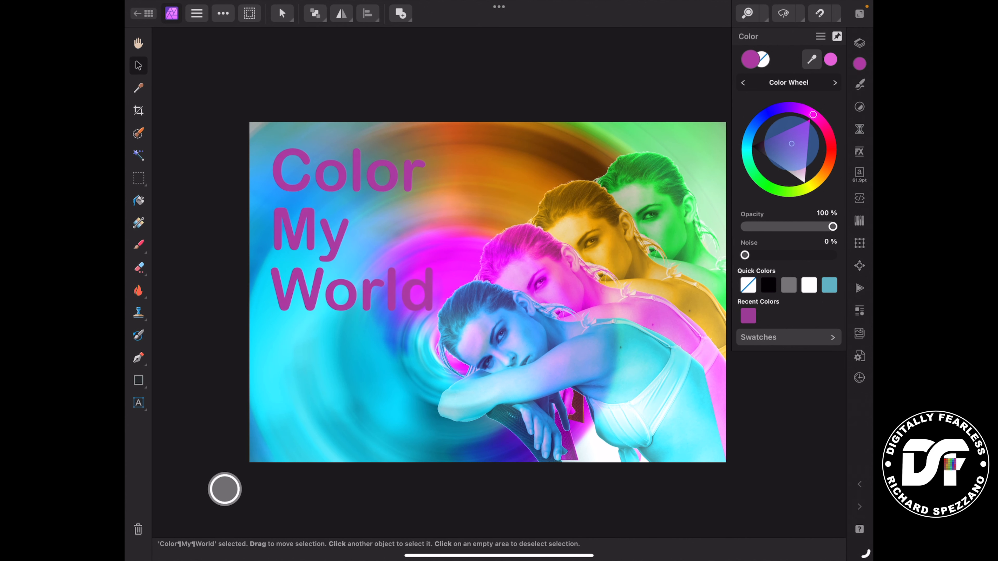
click(347, 229)
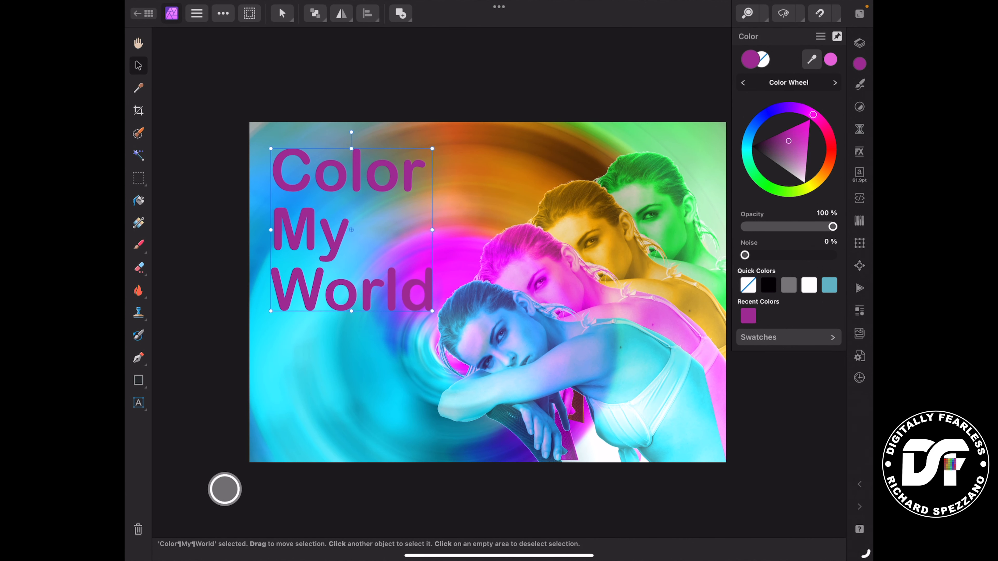
click(859, 151)
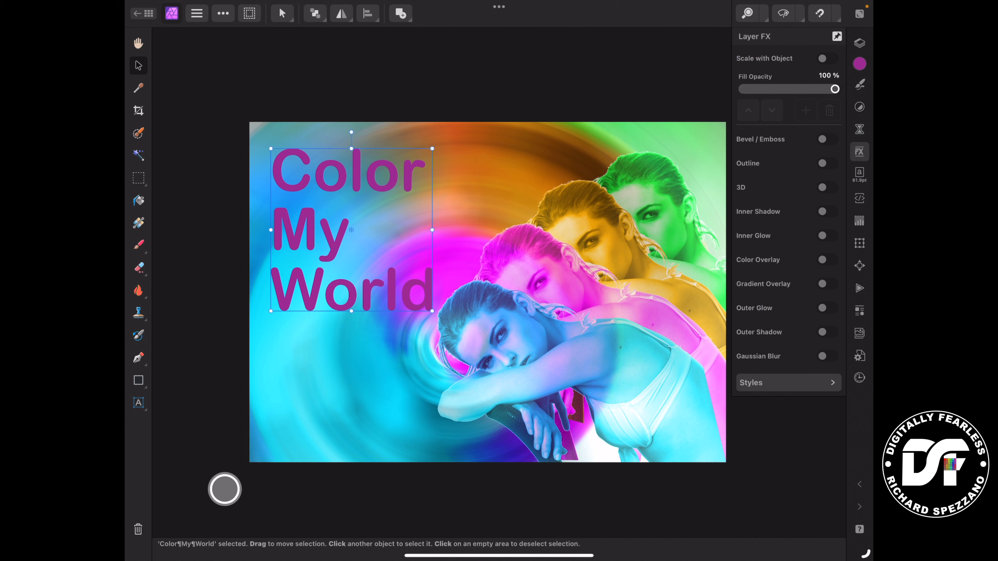
Enable Bevel/Emboss and an Outline effect thickened to about 7.6px on the text
click(827, 139)
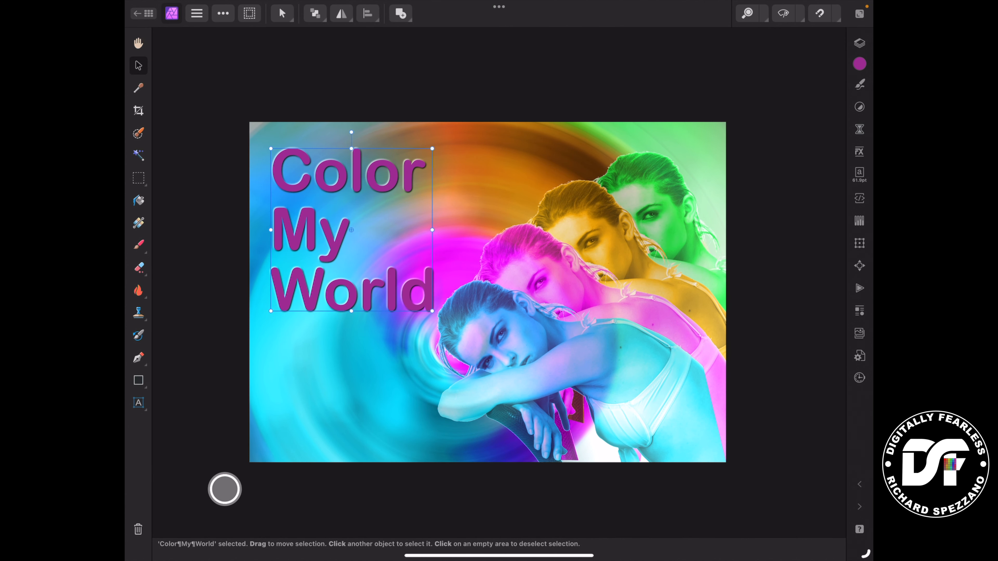
click(859, 151)
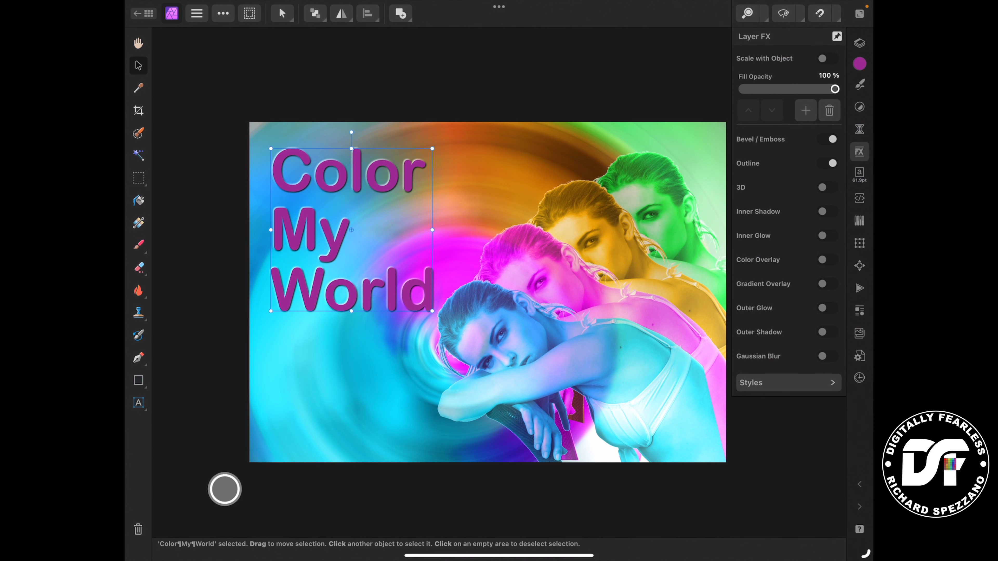
click(831, 162)
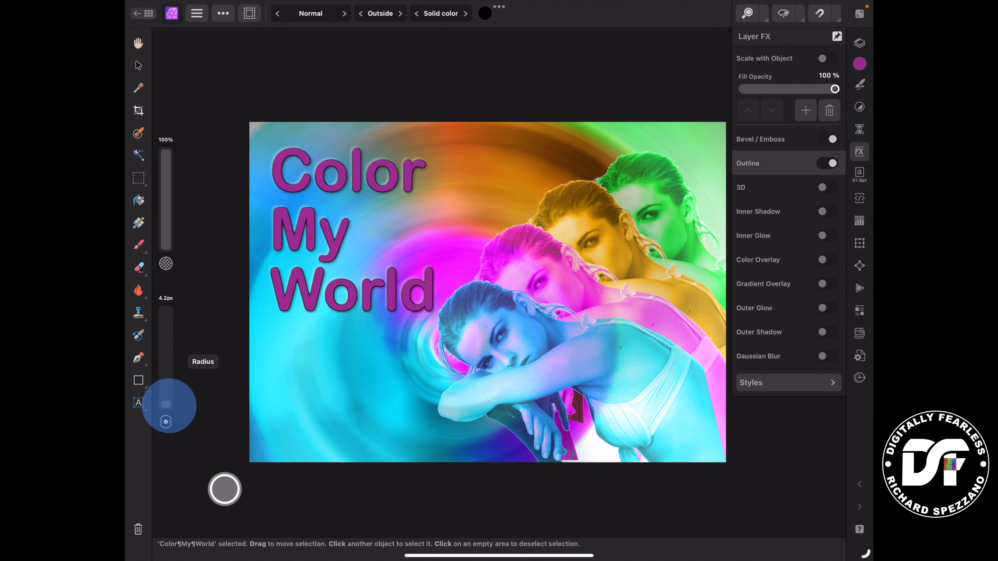
drag(166, 420, 165, 395)
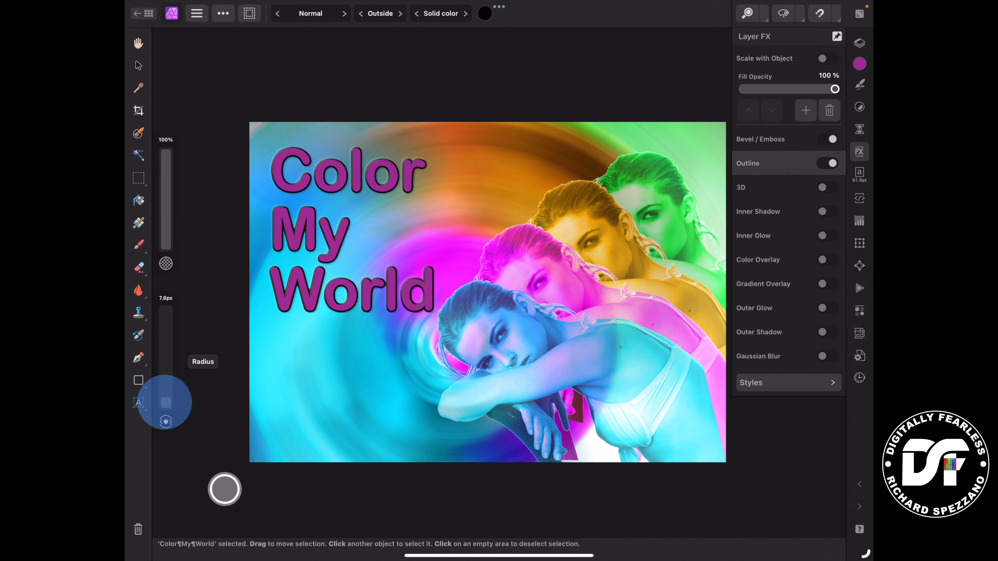